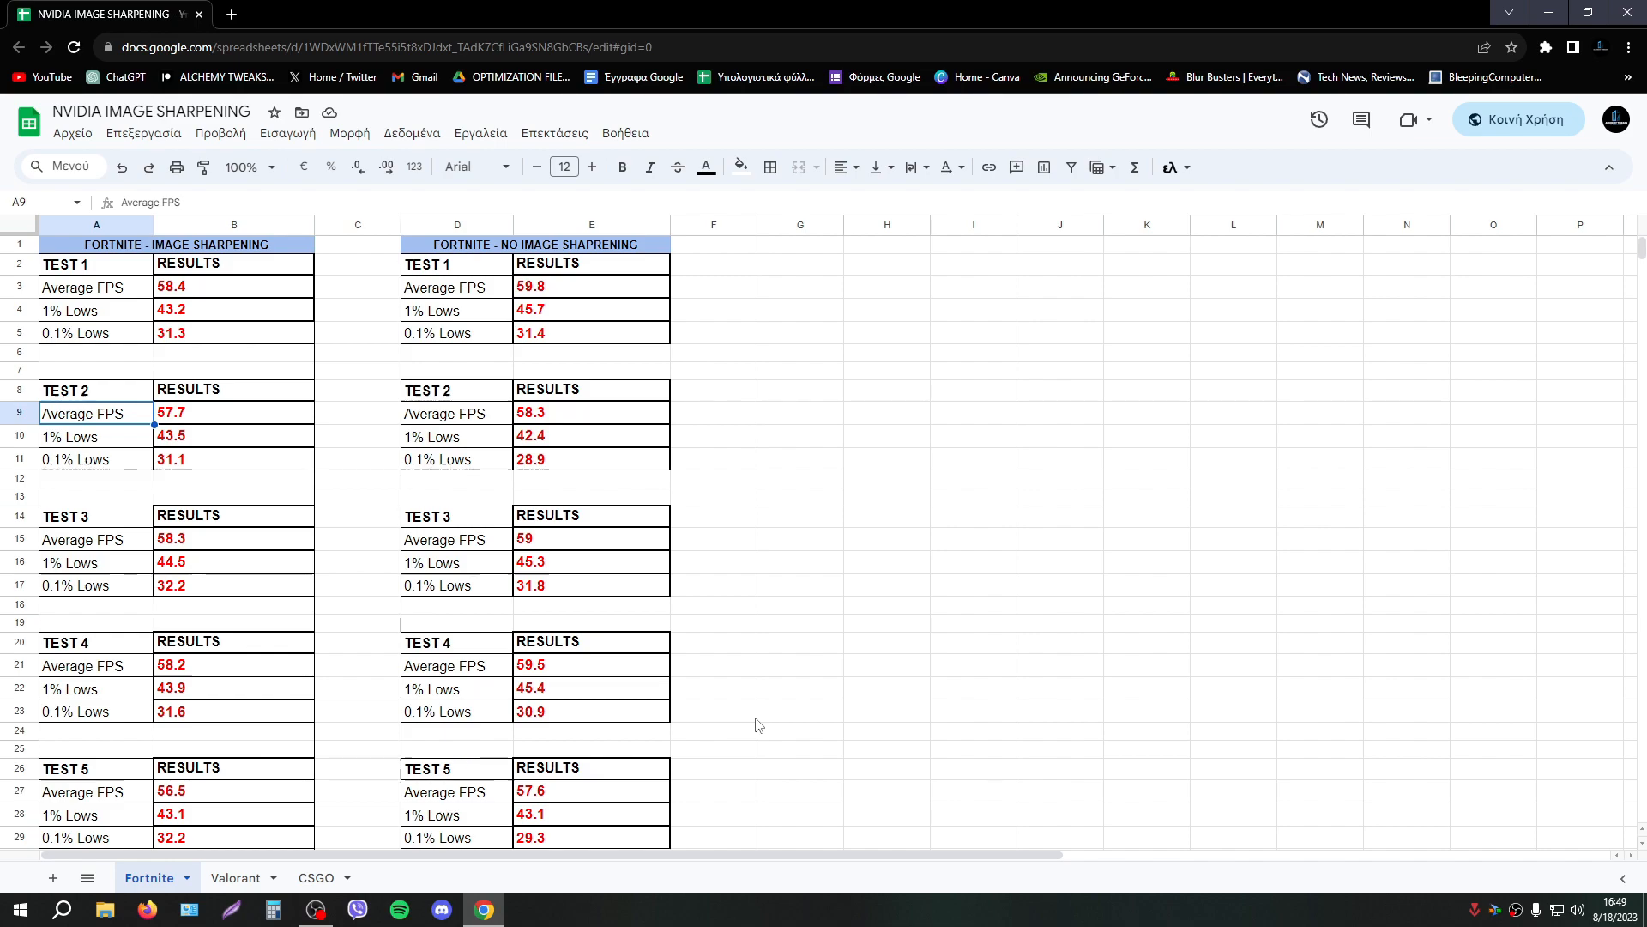
Move the 'Old Image Sharpening' file to the middle of the desktop and dismiss the context menu.
{"action": "scroll", "scroll_direction": "down", "scroll_amount": 3}
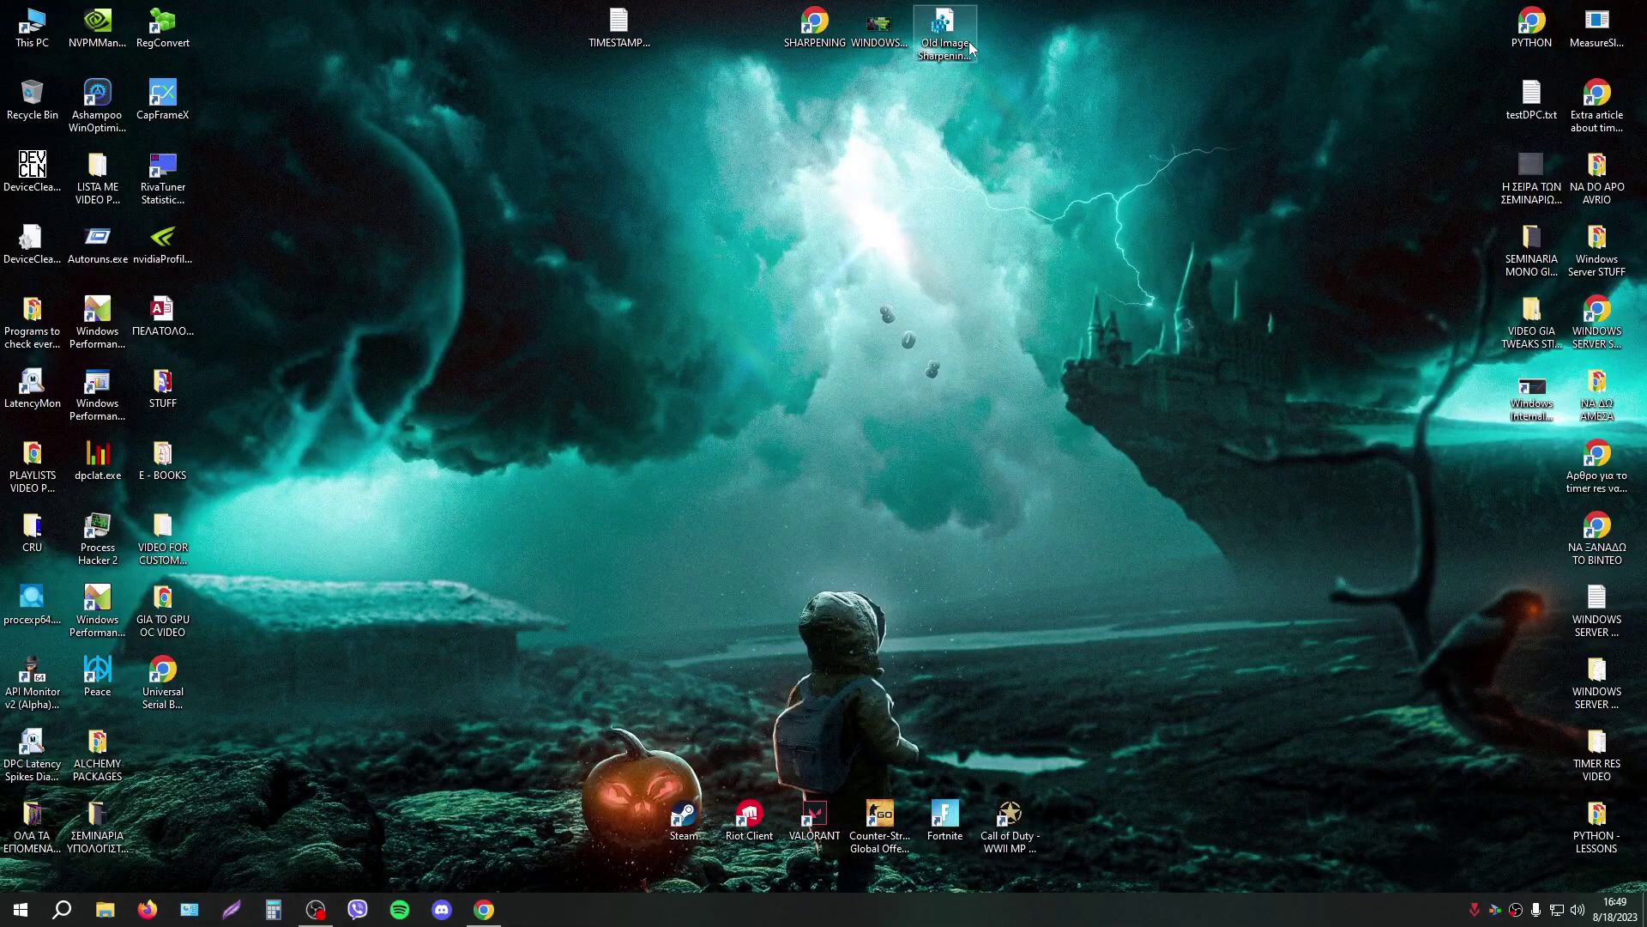
{"action": "left_click_drag", "start_coordinate": [943, 31], "coordinate": [748, 402]}
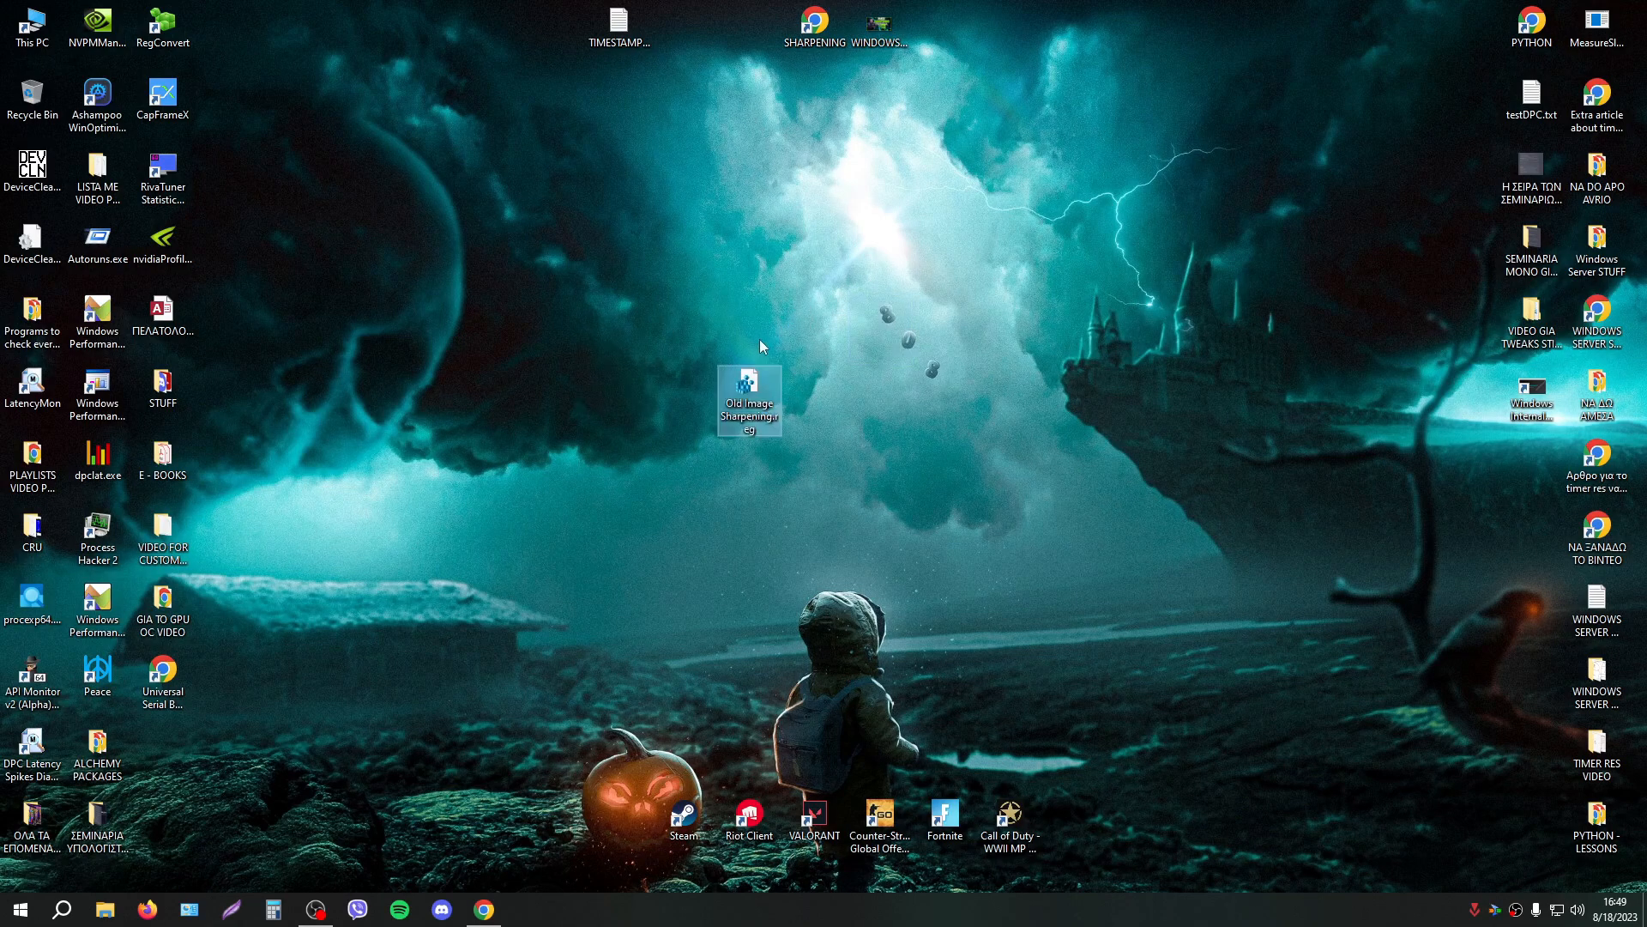
{"action": "right_click", "coordinate": [762, 347]}
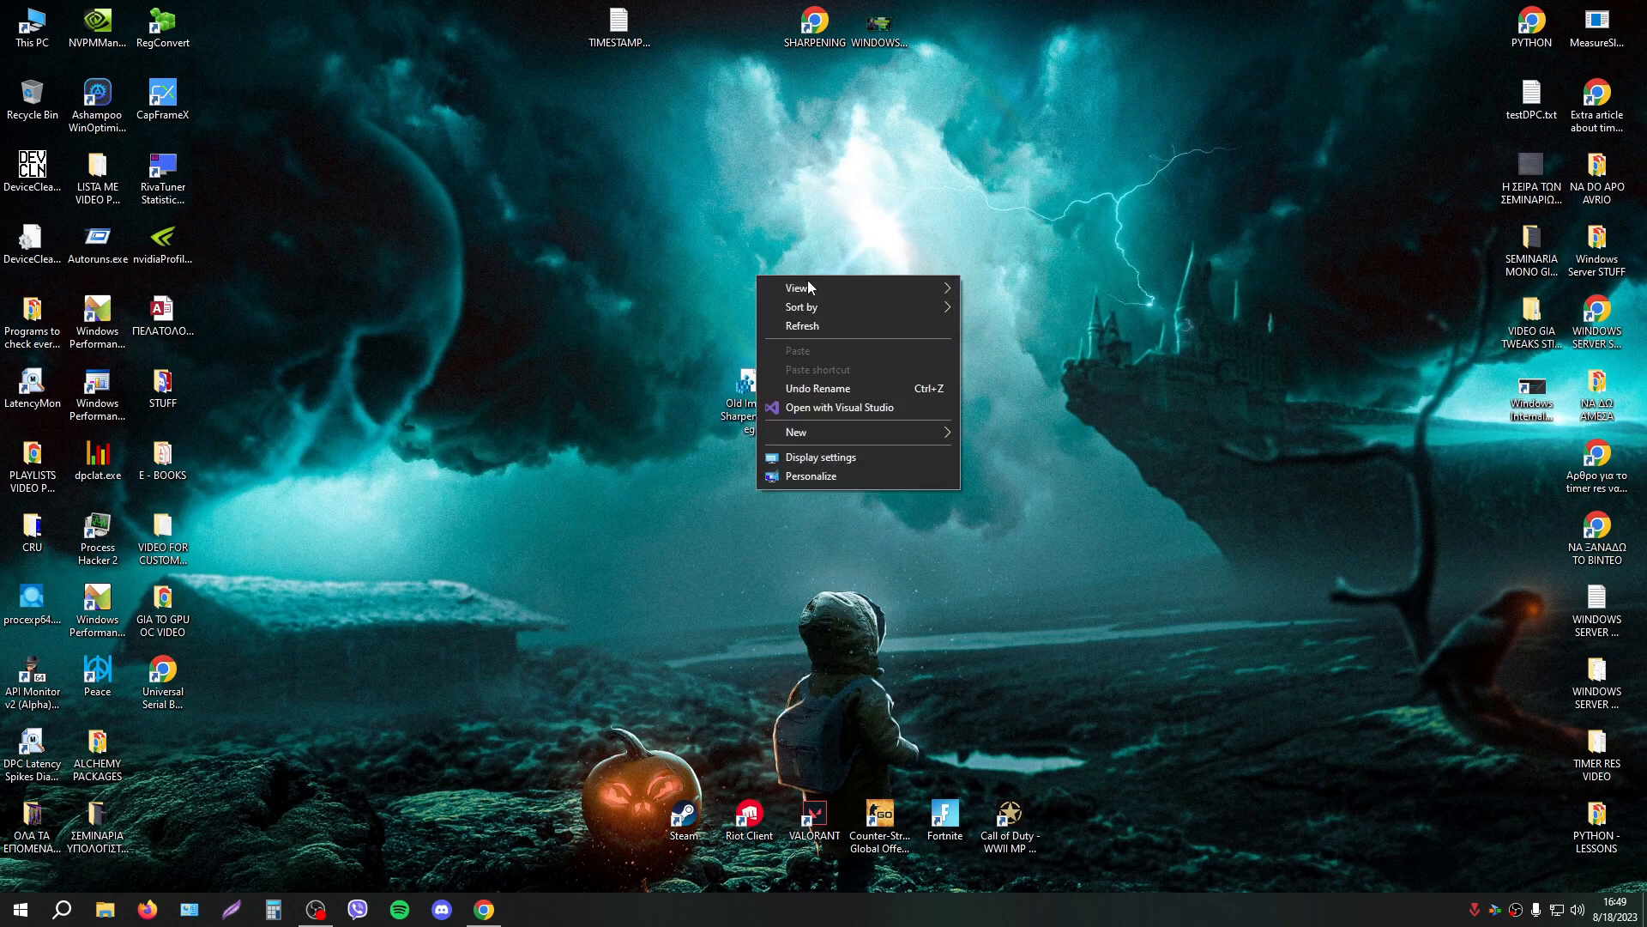
{"action": "left_click", "coordinate": [693, 336]}
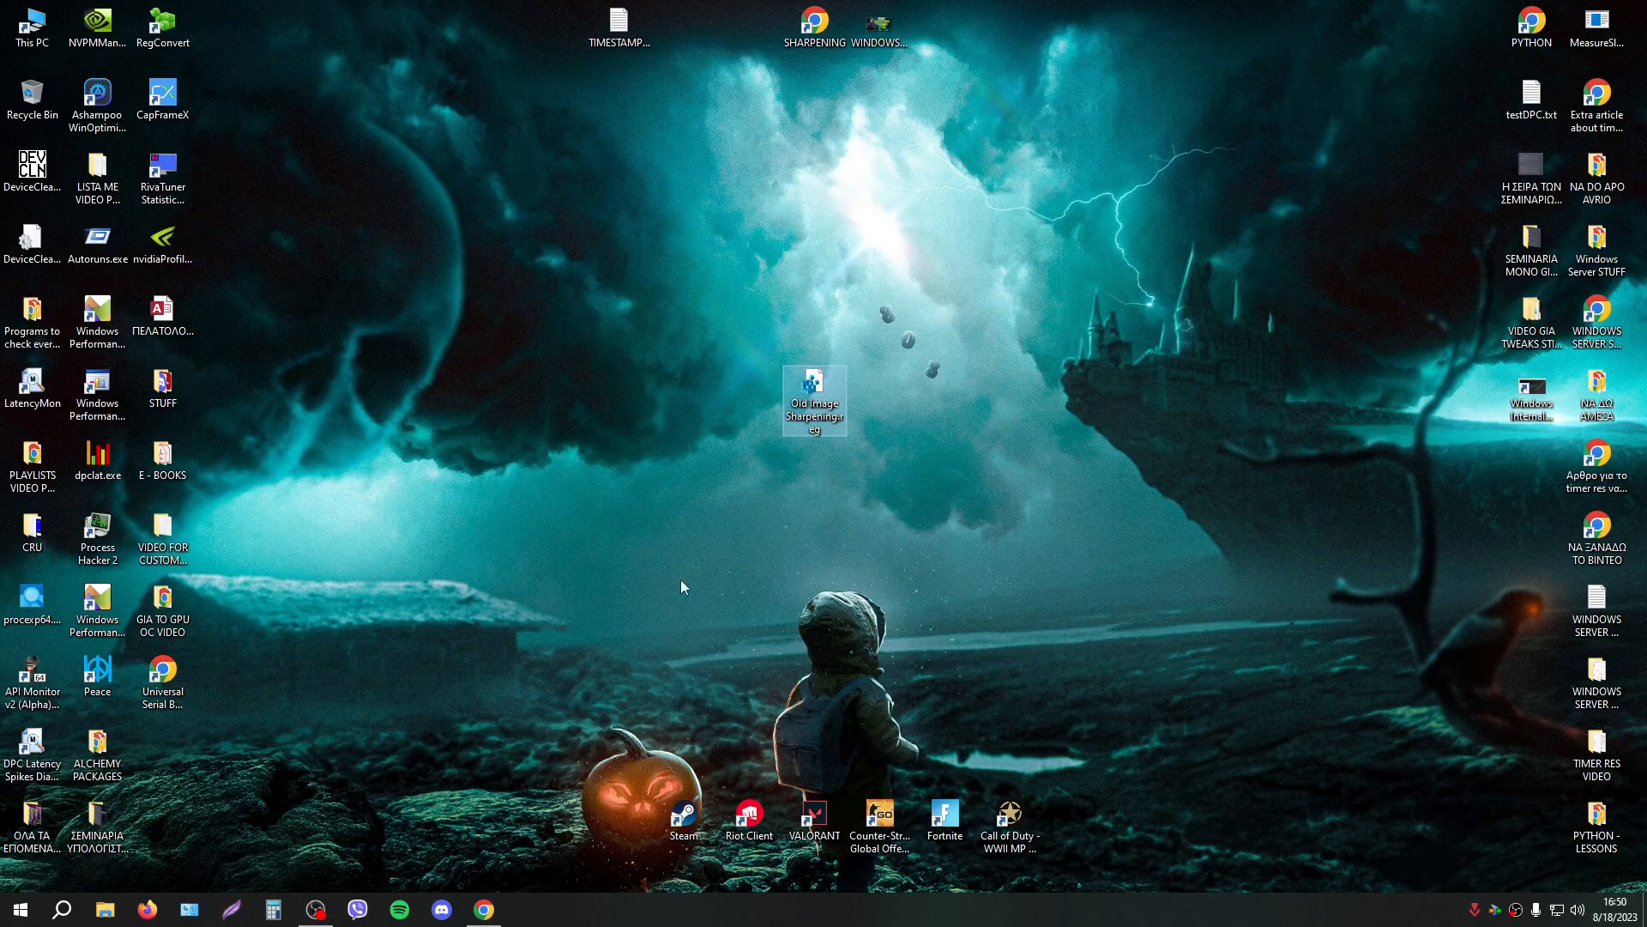
{"action": "mouse_move", "coordinate": [728, 344]}
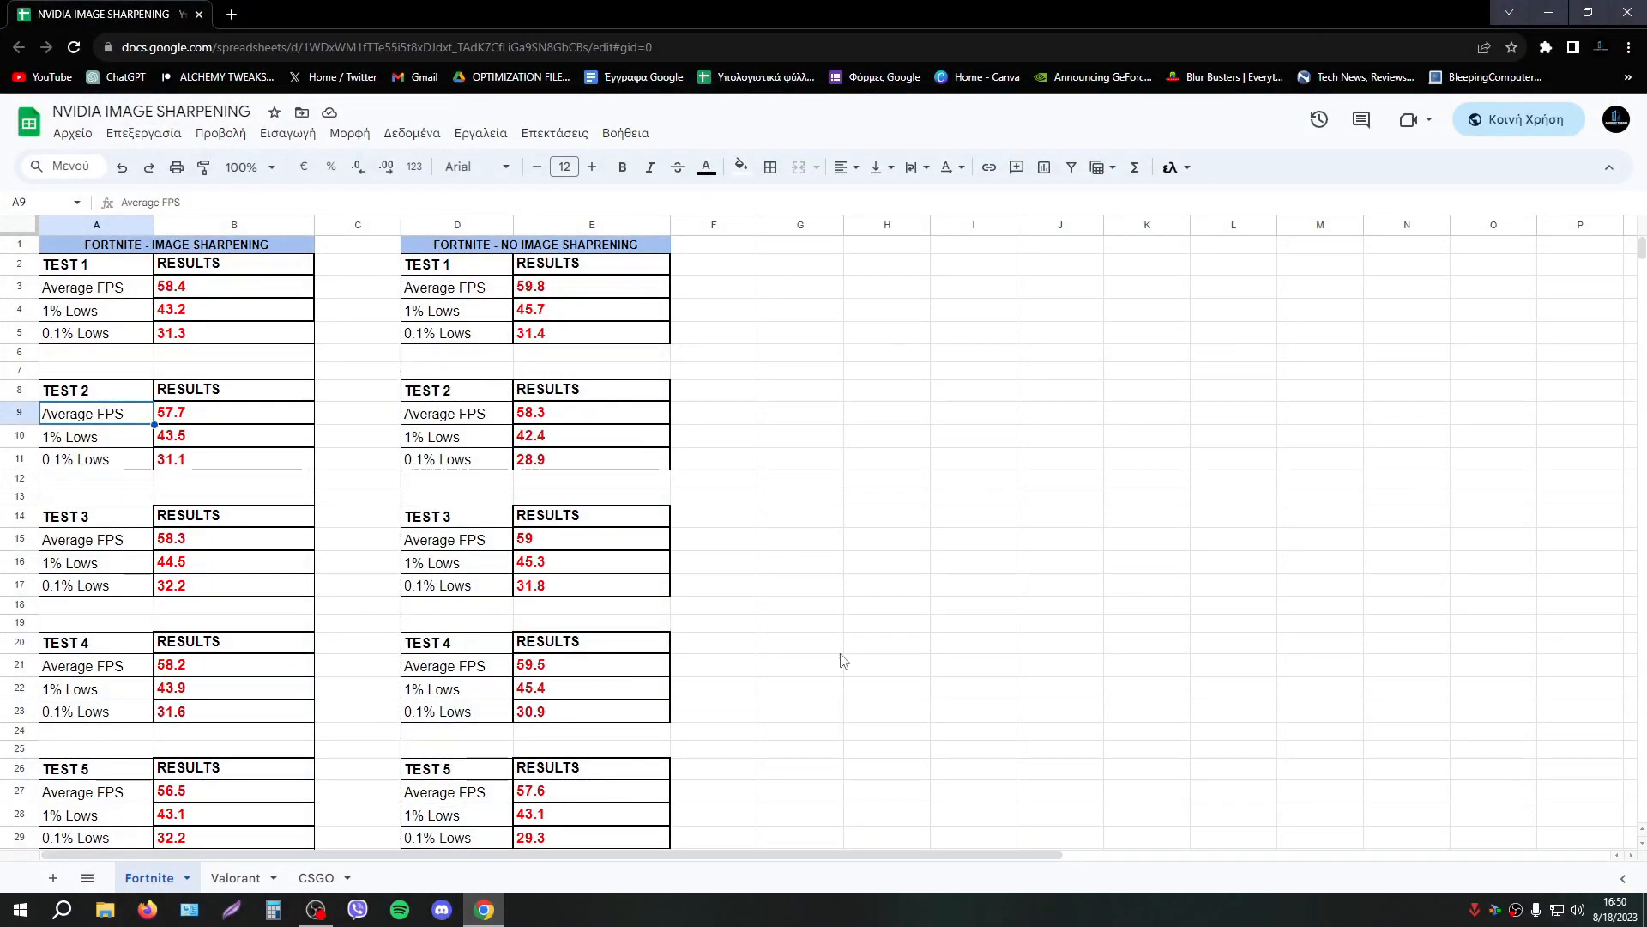
Review the Fortnite AVERAGE tables (A32:E35) for sharpening and no-sharpening conditions.
{"action": "left_click", "coordinate": [885, 604]}
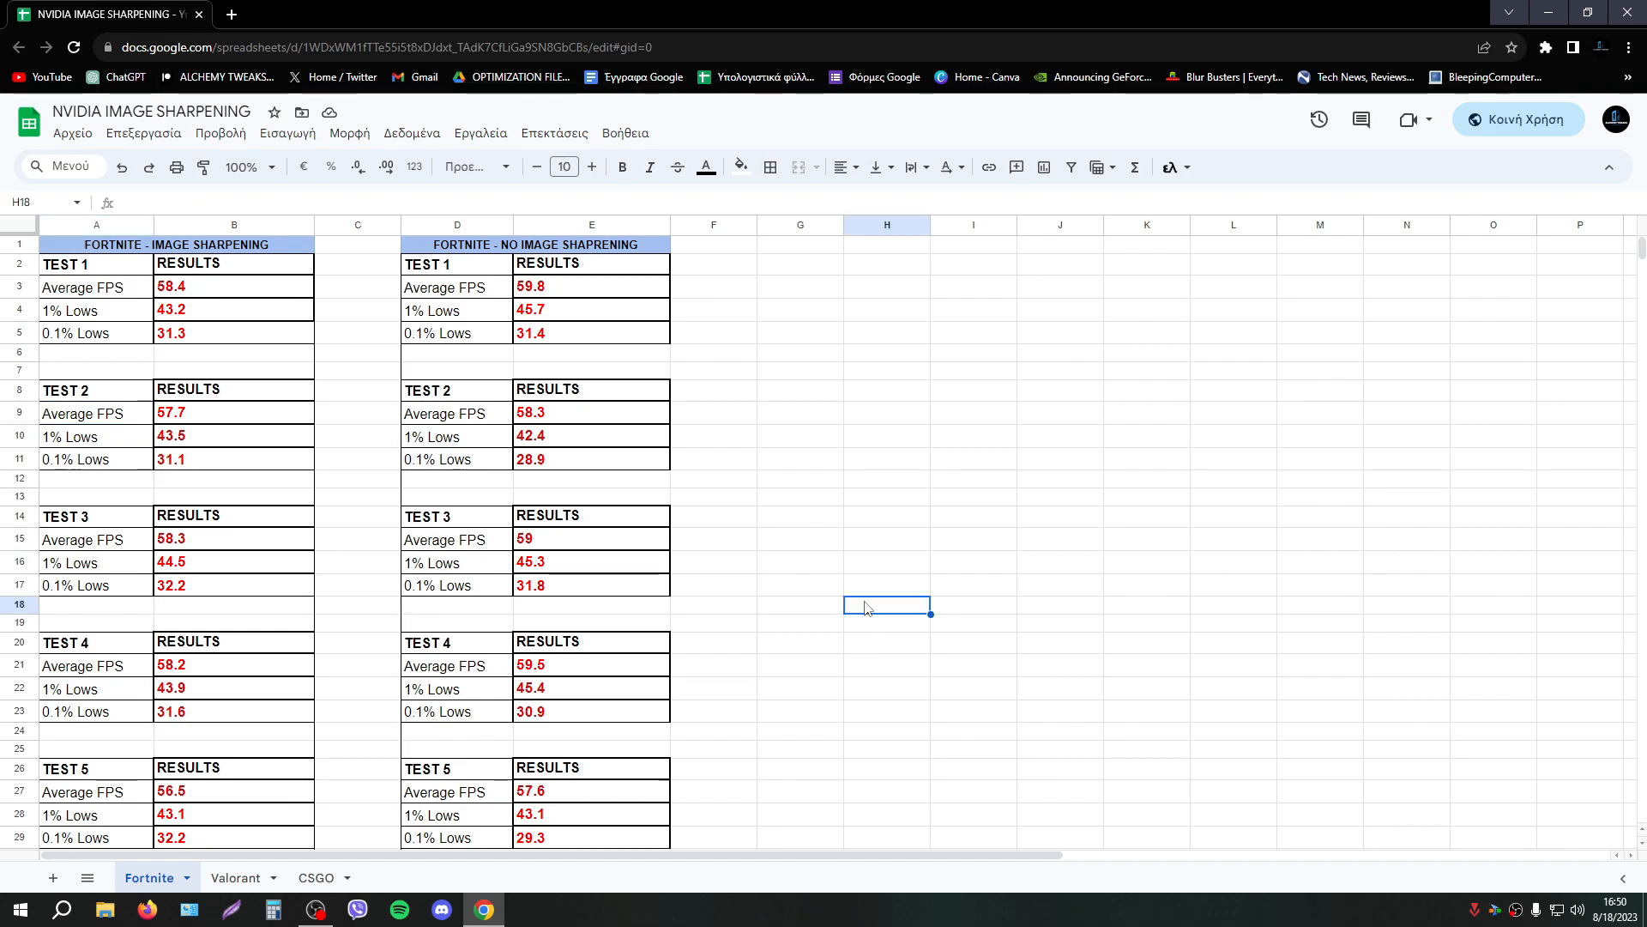
{"action": "scroll", "scroll_direction": "down", "scroll_amount": 3}
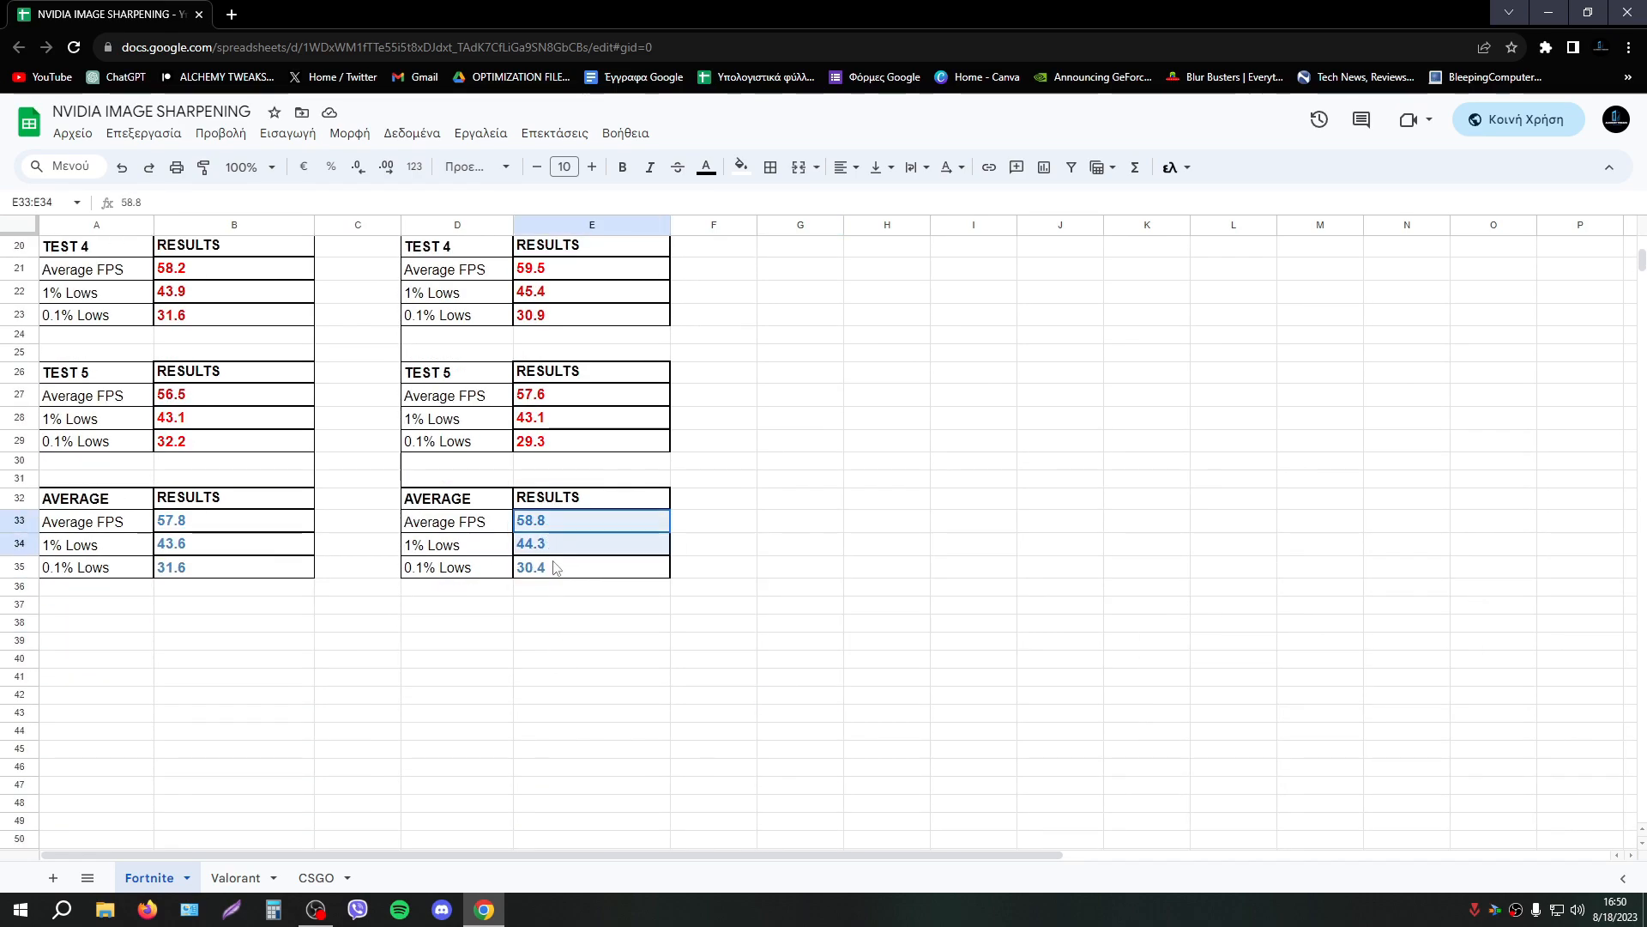
{"action": "left_click", "coordinate": [590, 604]}
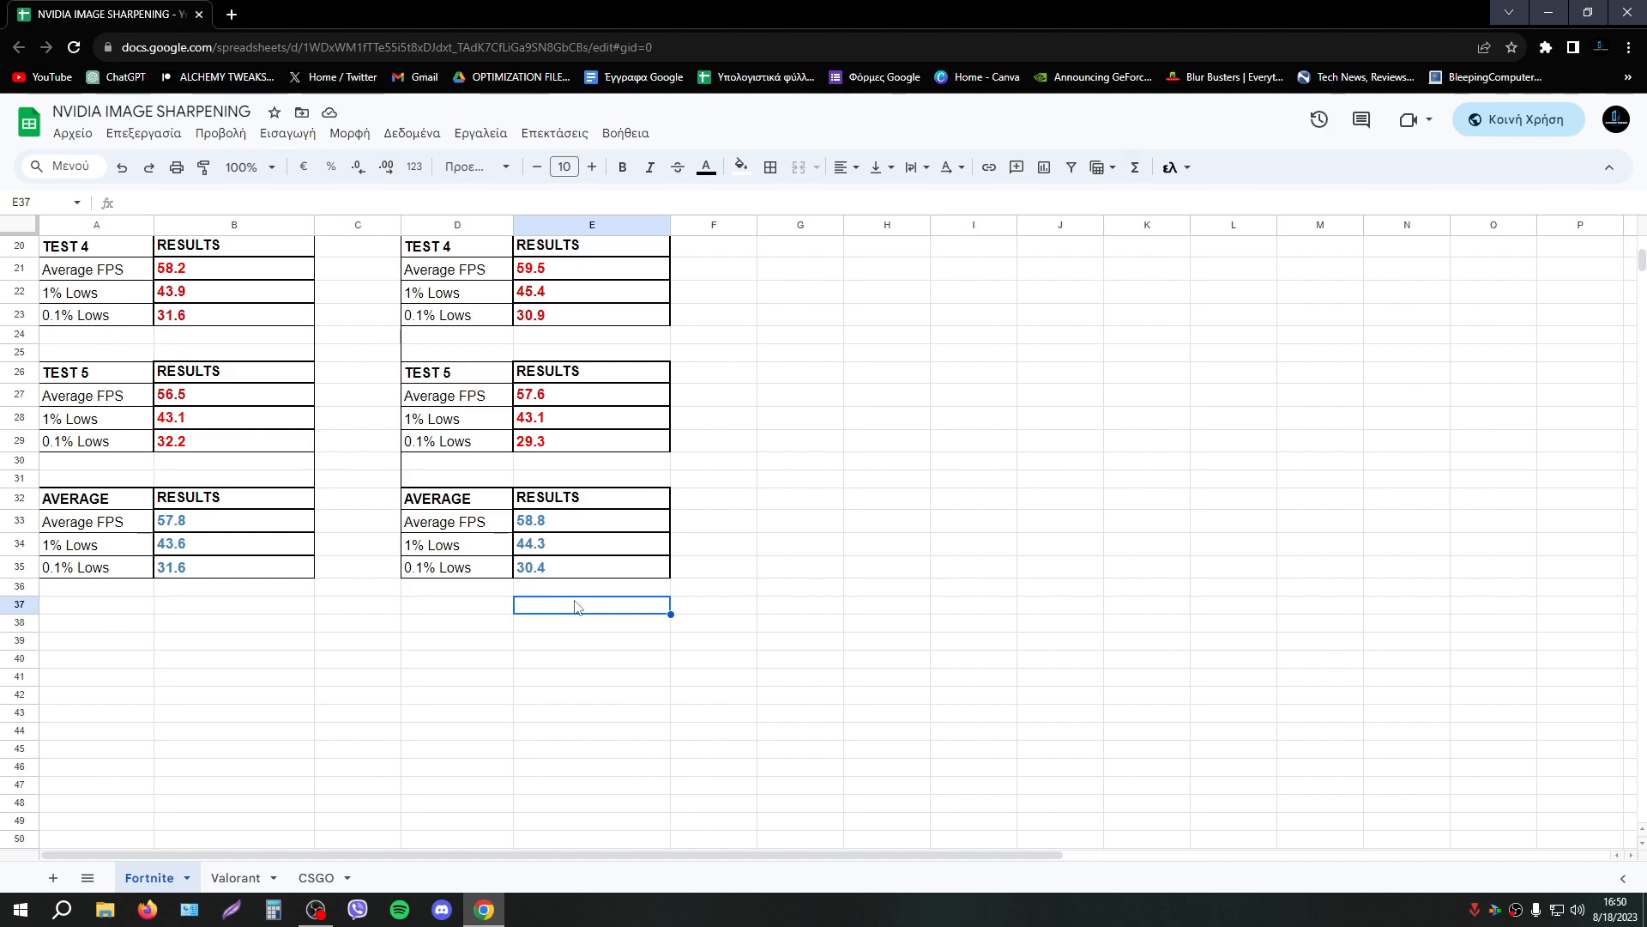
{"action": "mouse_move", "coordinate": [889, 594]}
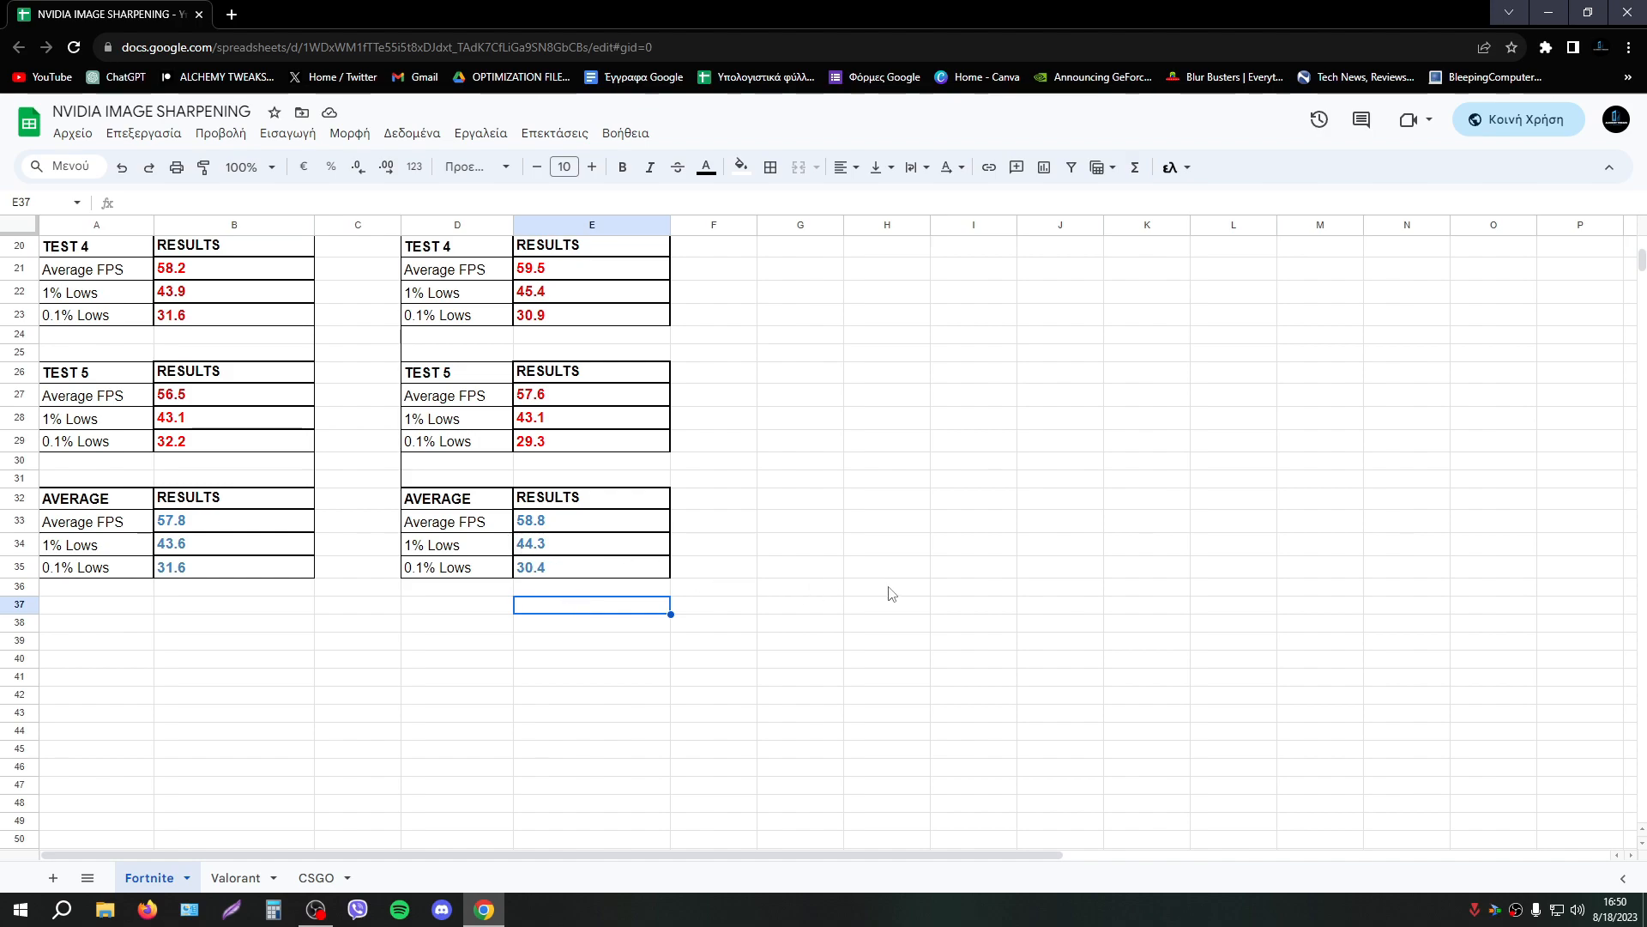
{"action": "scroll", "scroll_direction": "up", "scroll_amount": 3}
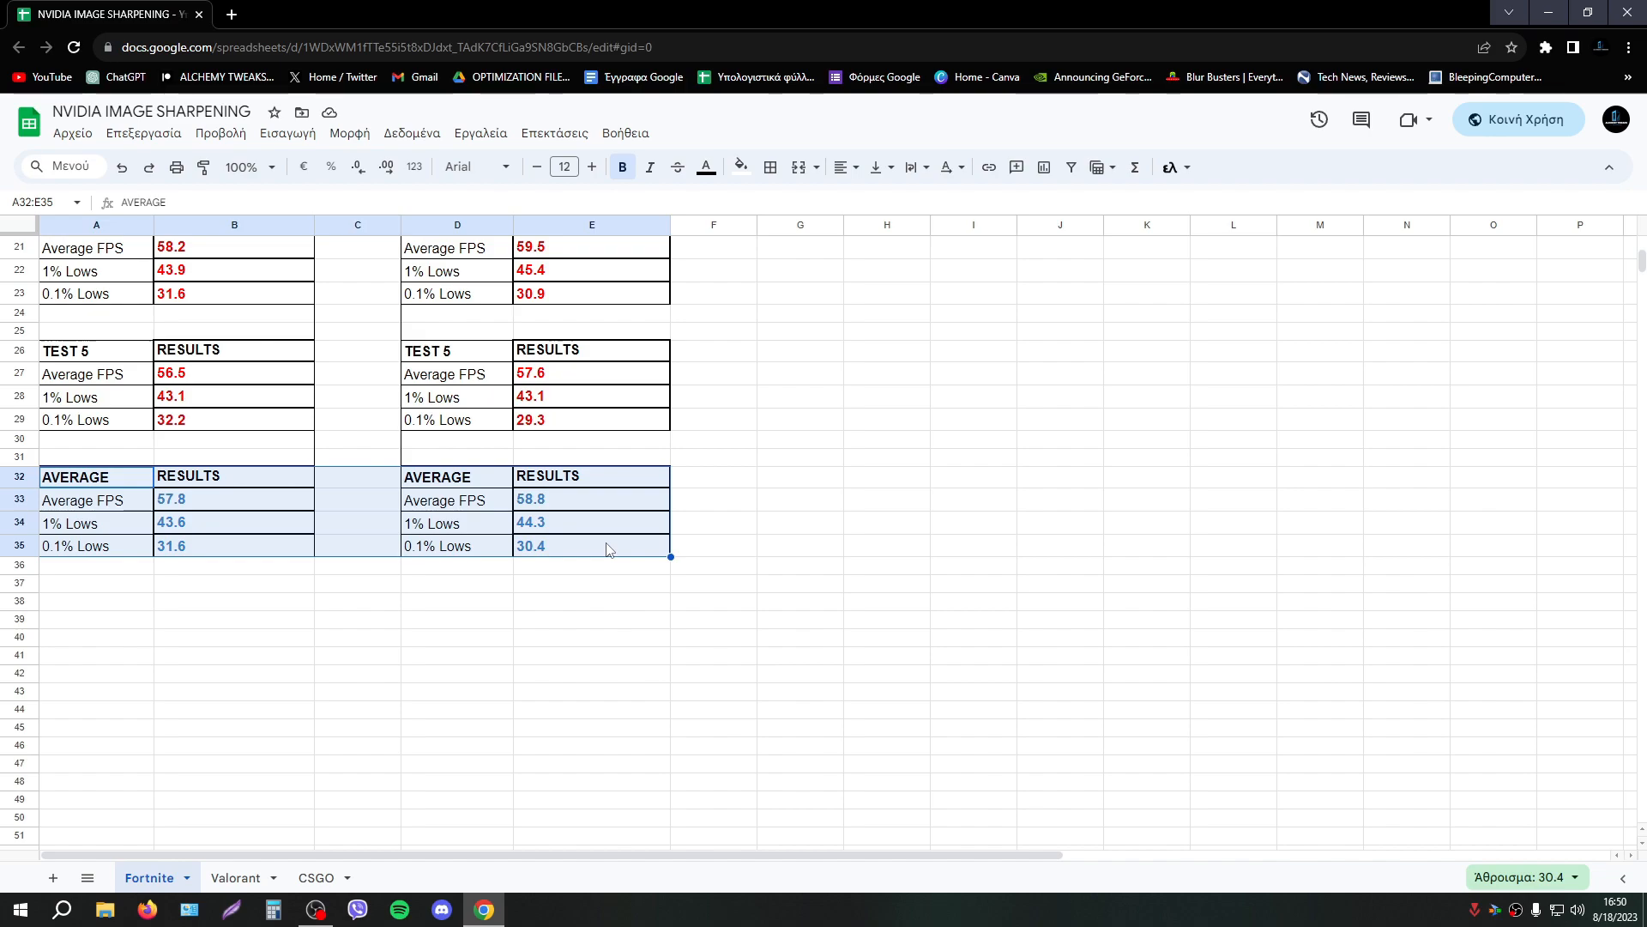
{"action": "mouse_move", "coordinate": [899, 568]}
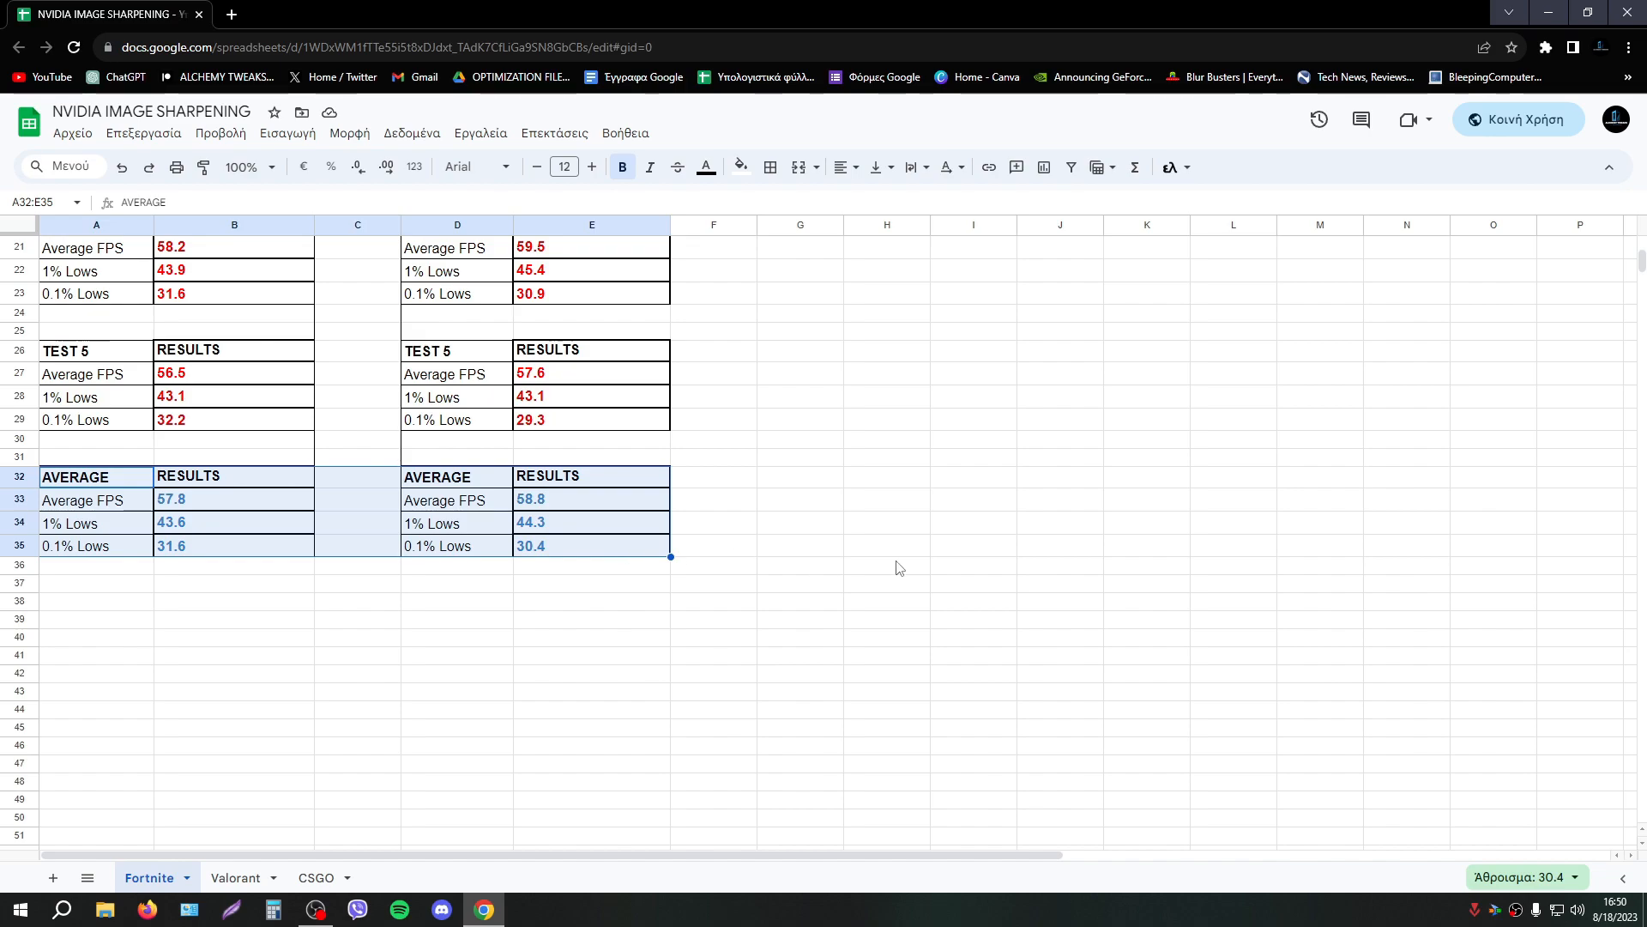
{"action": "left_click", "coordinate": [974, 573]}
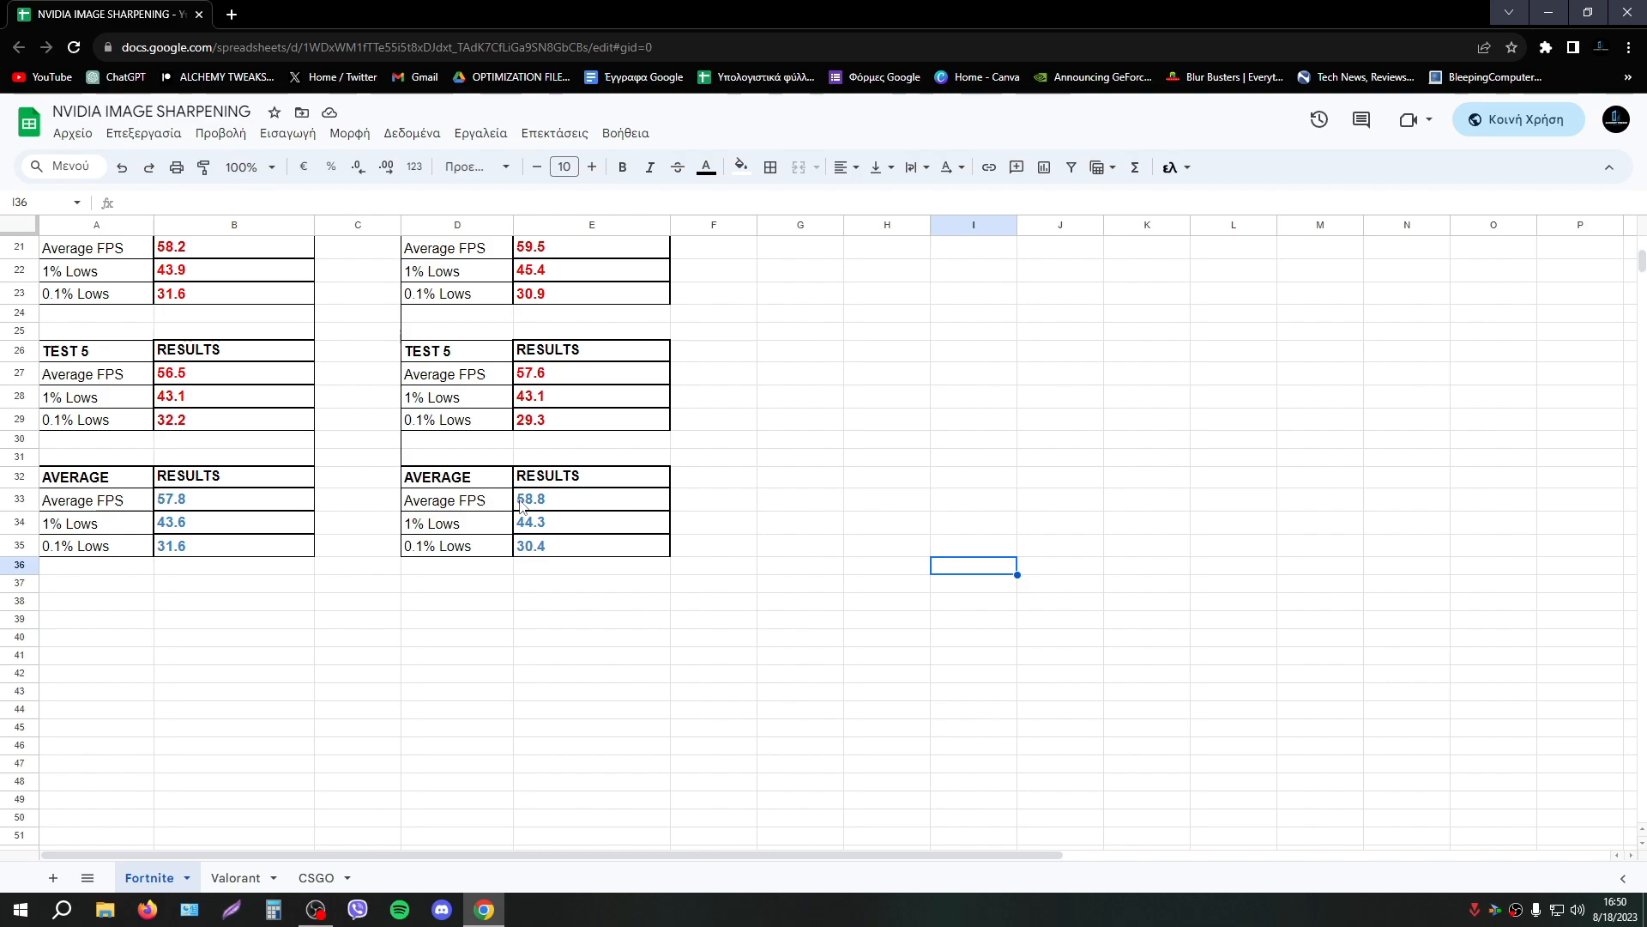
{"action": "mouse_move", "coordinate": [823, 495]}
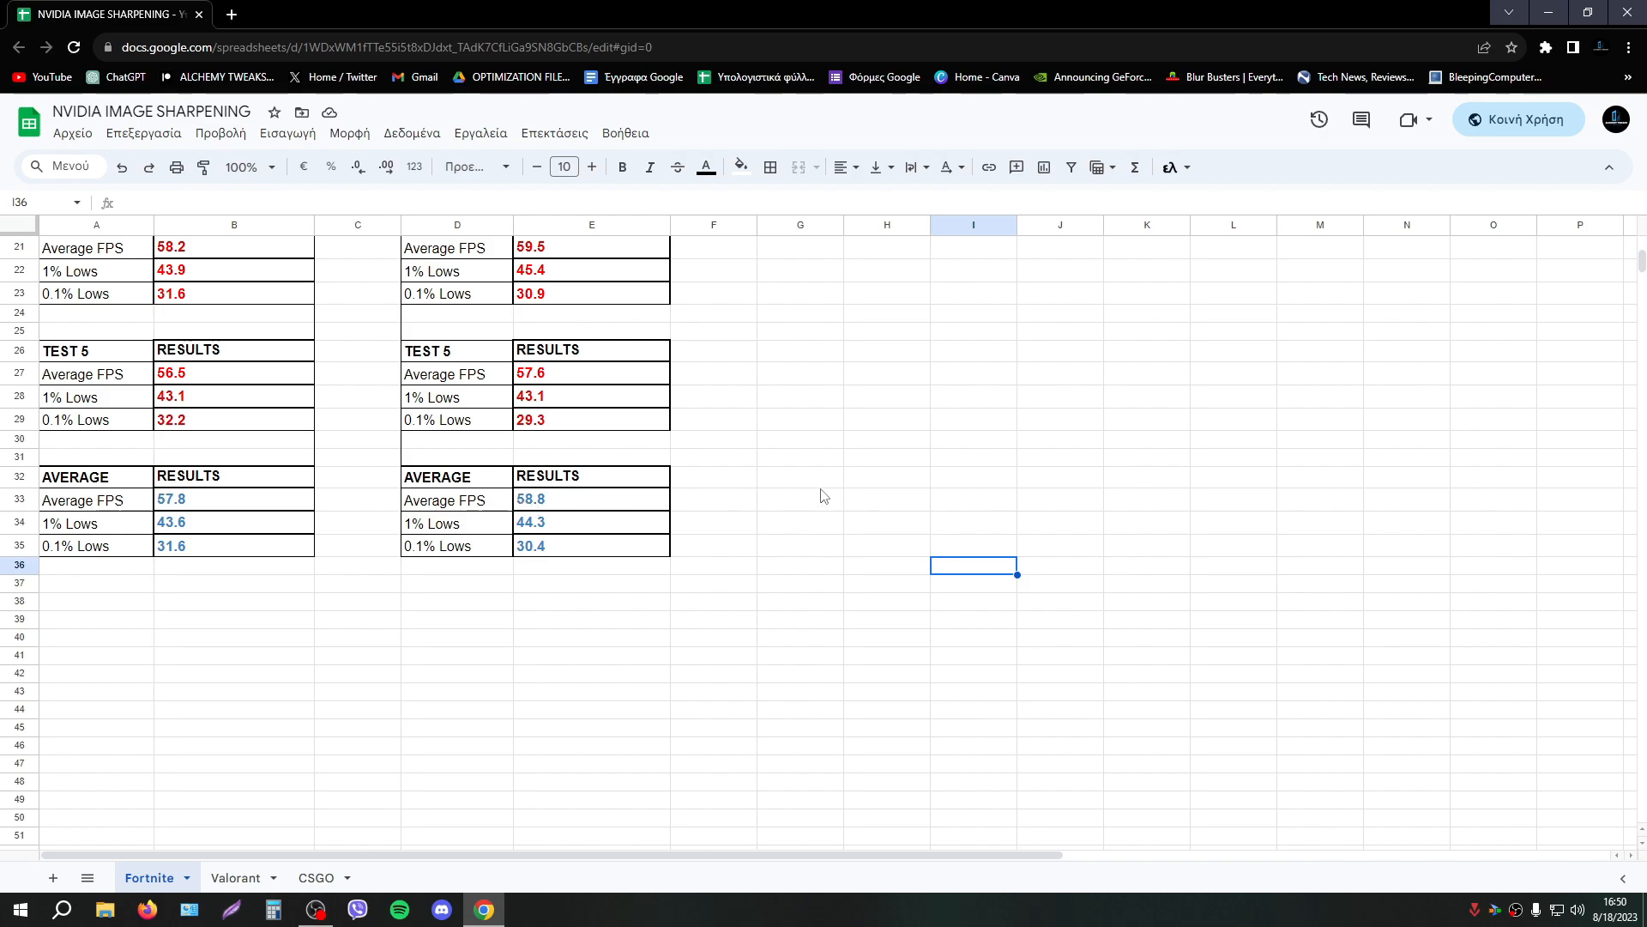
Switch to the Valorant results sheet.
{"action": "left_click", "coordinate": [234, 878]}
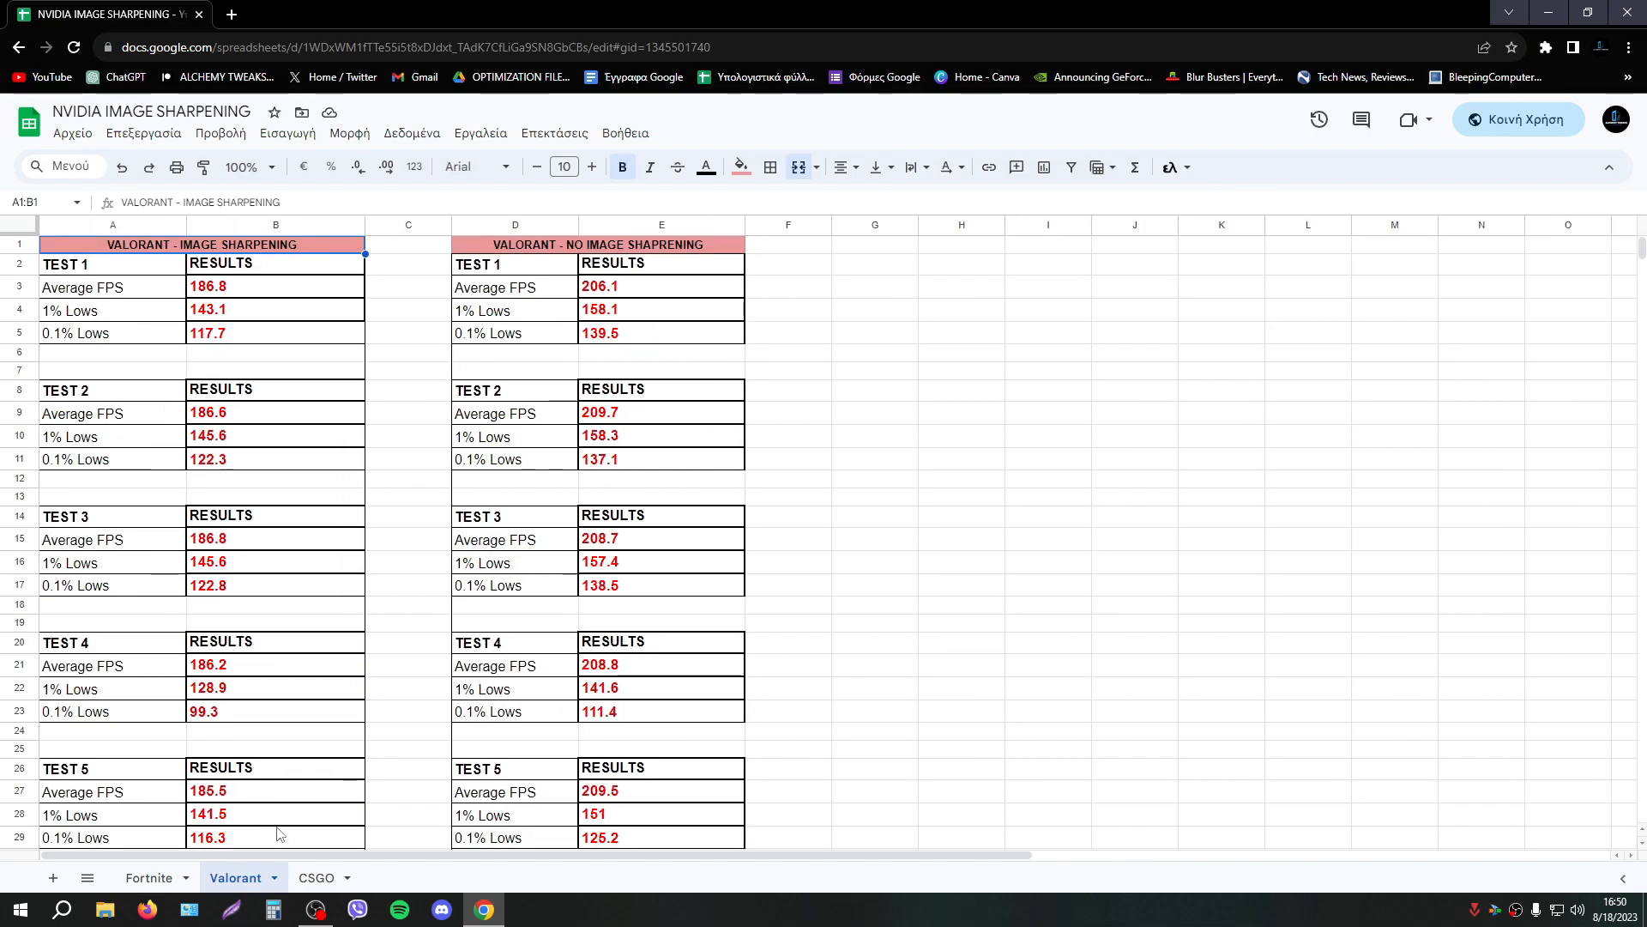
{"action": "left_click", "coordinate": [961, 623]}
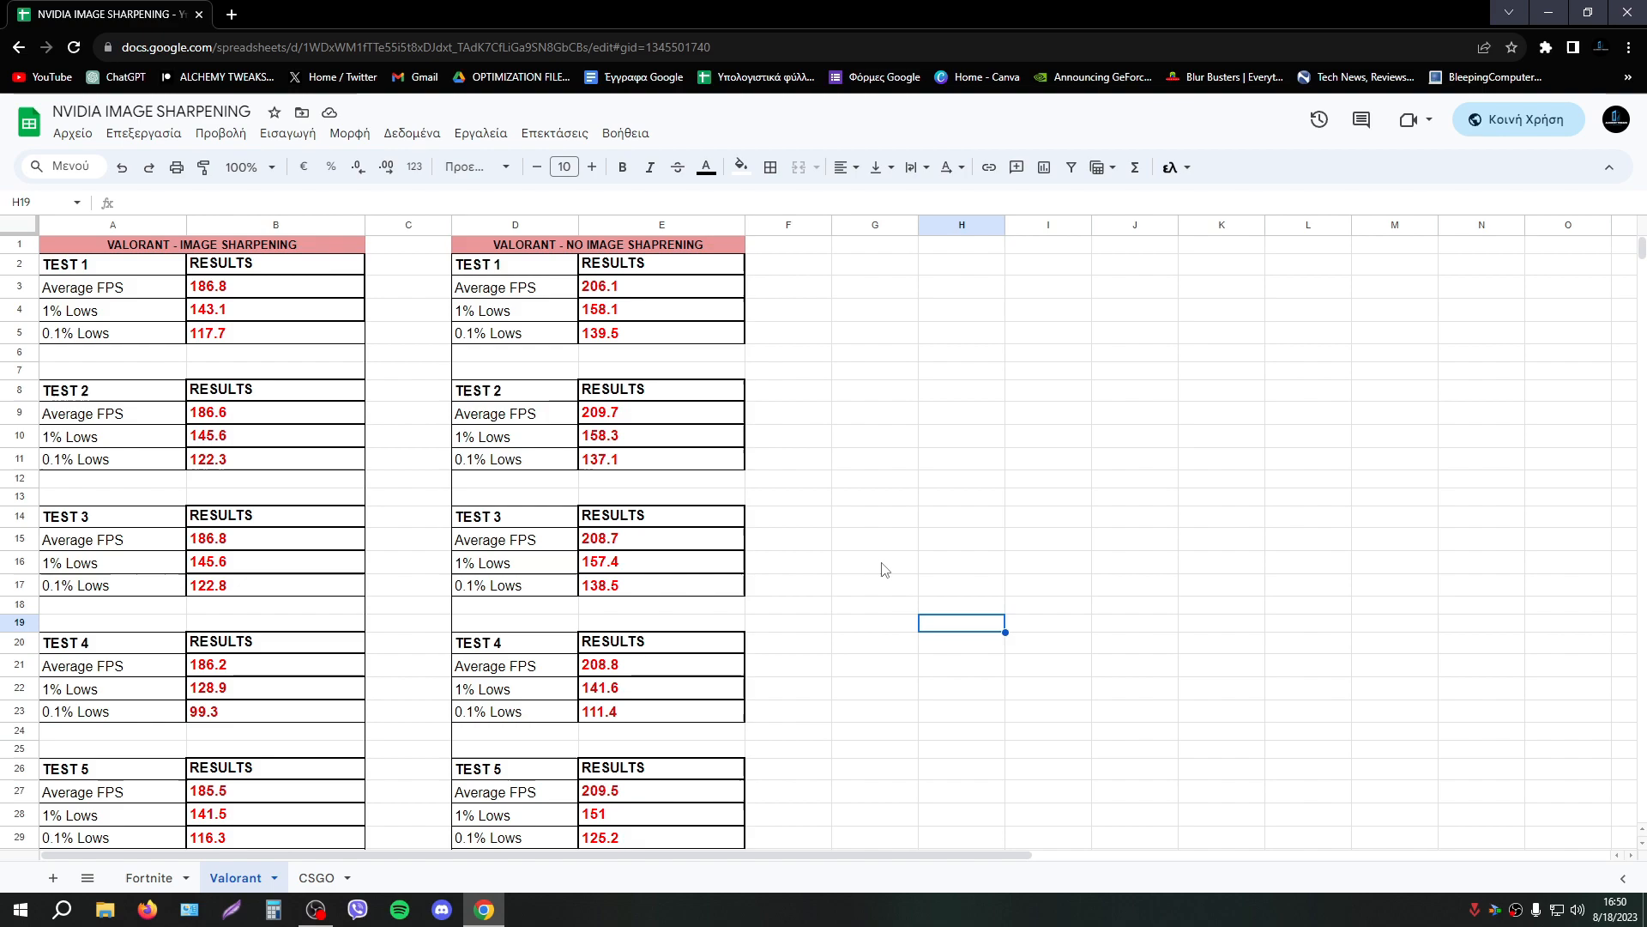
{"action": "mouse_move", "coordinate": [487, 563]}
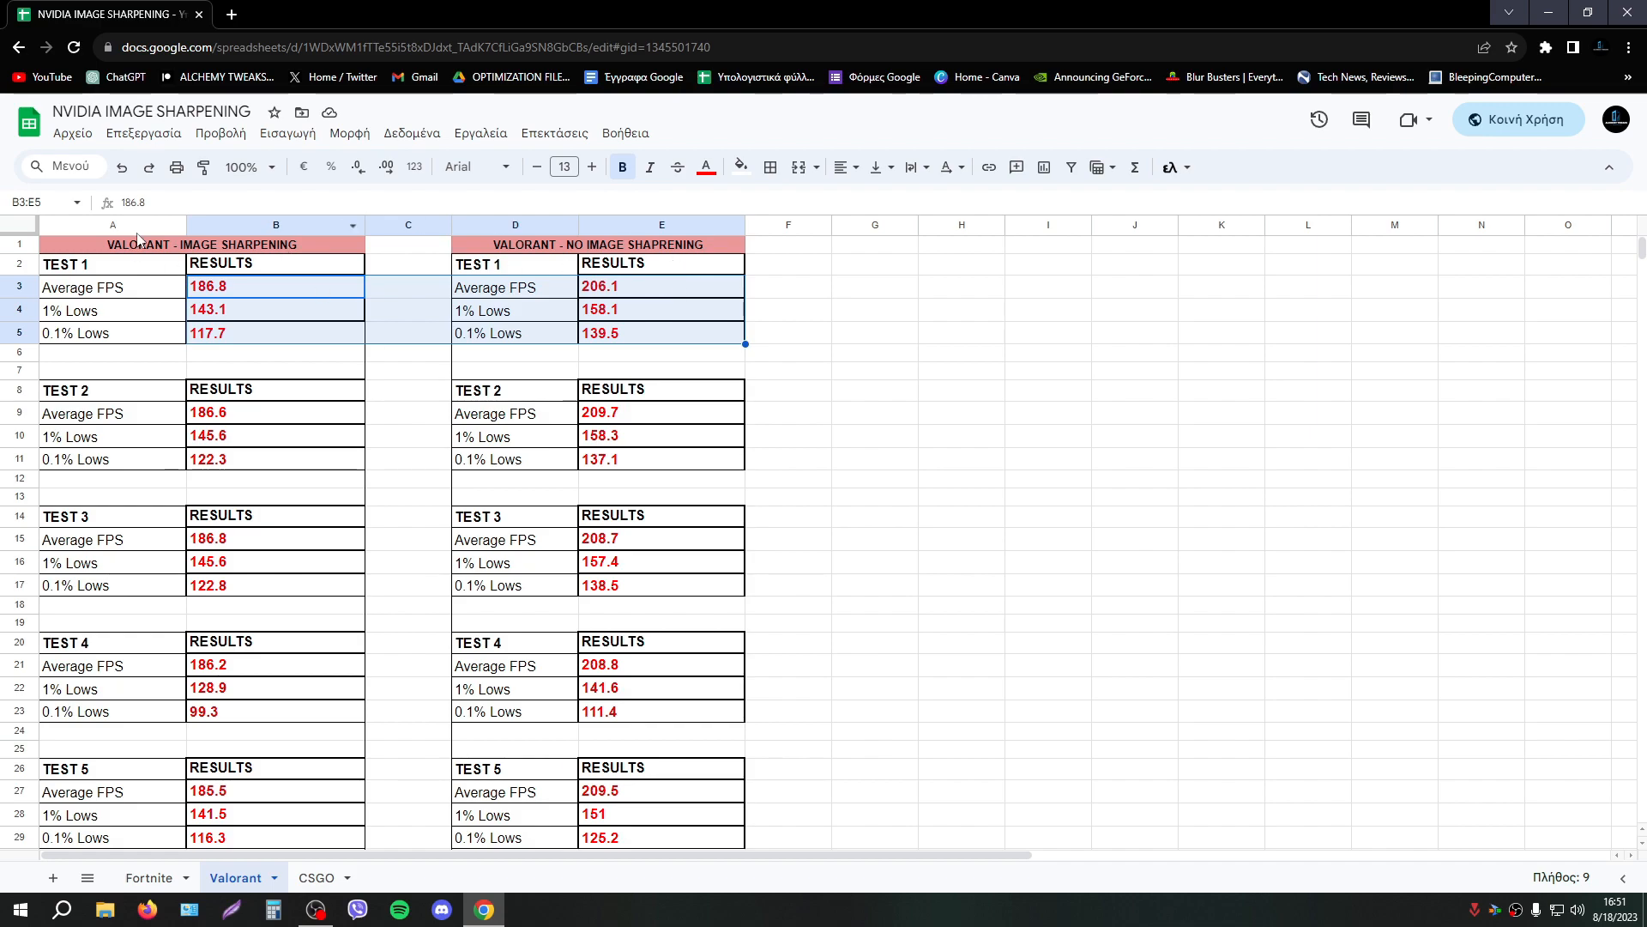
{"action": "left_click", "coordinate": [662, 284]}
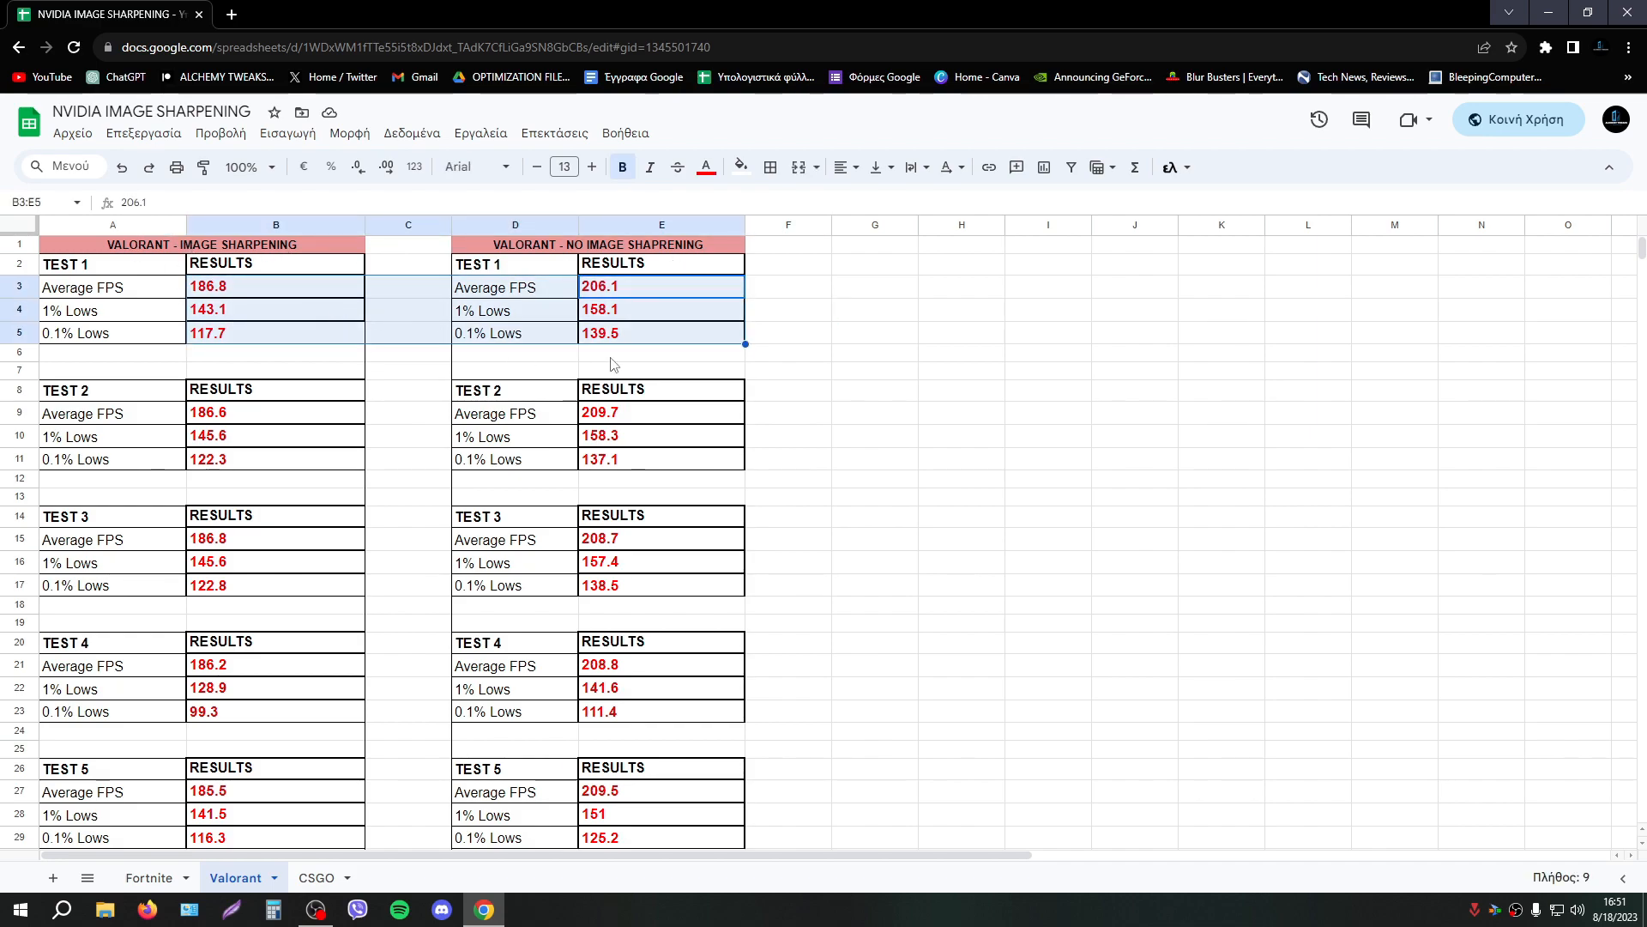
{"action": "left_click", "coordinate": [873, 412]}
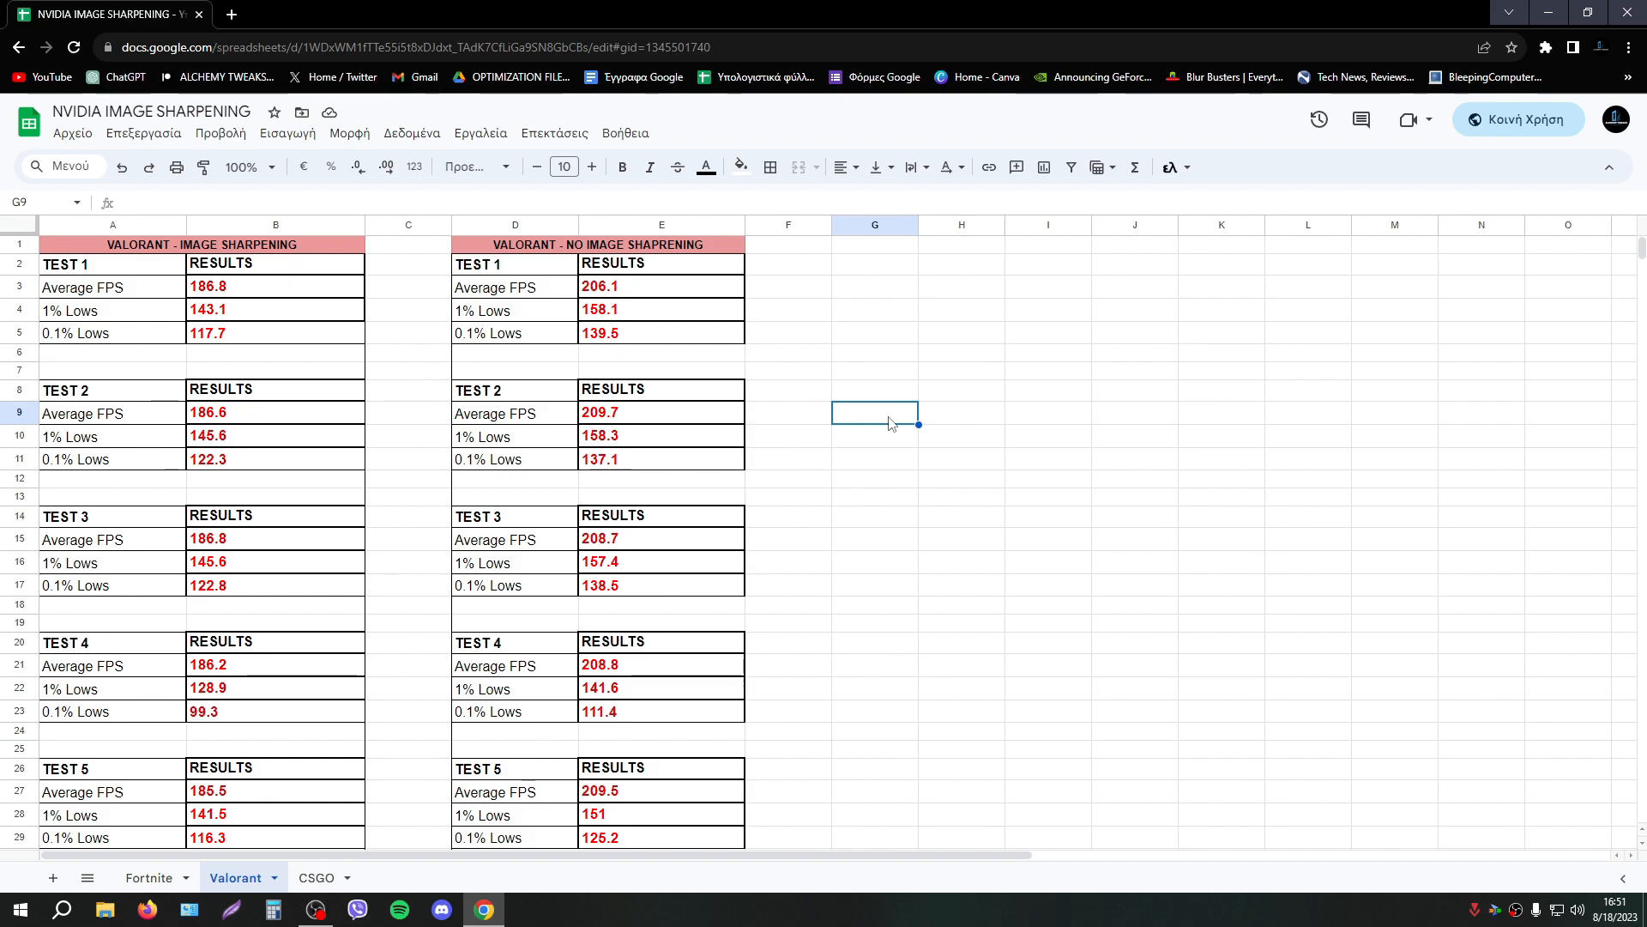
{"action": "left_click", "coordinate": [961, 414]}
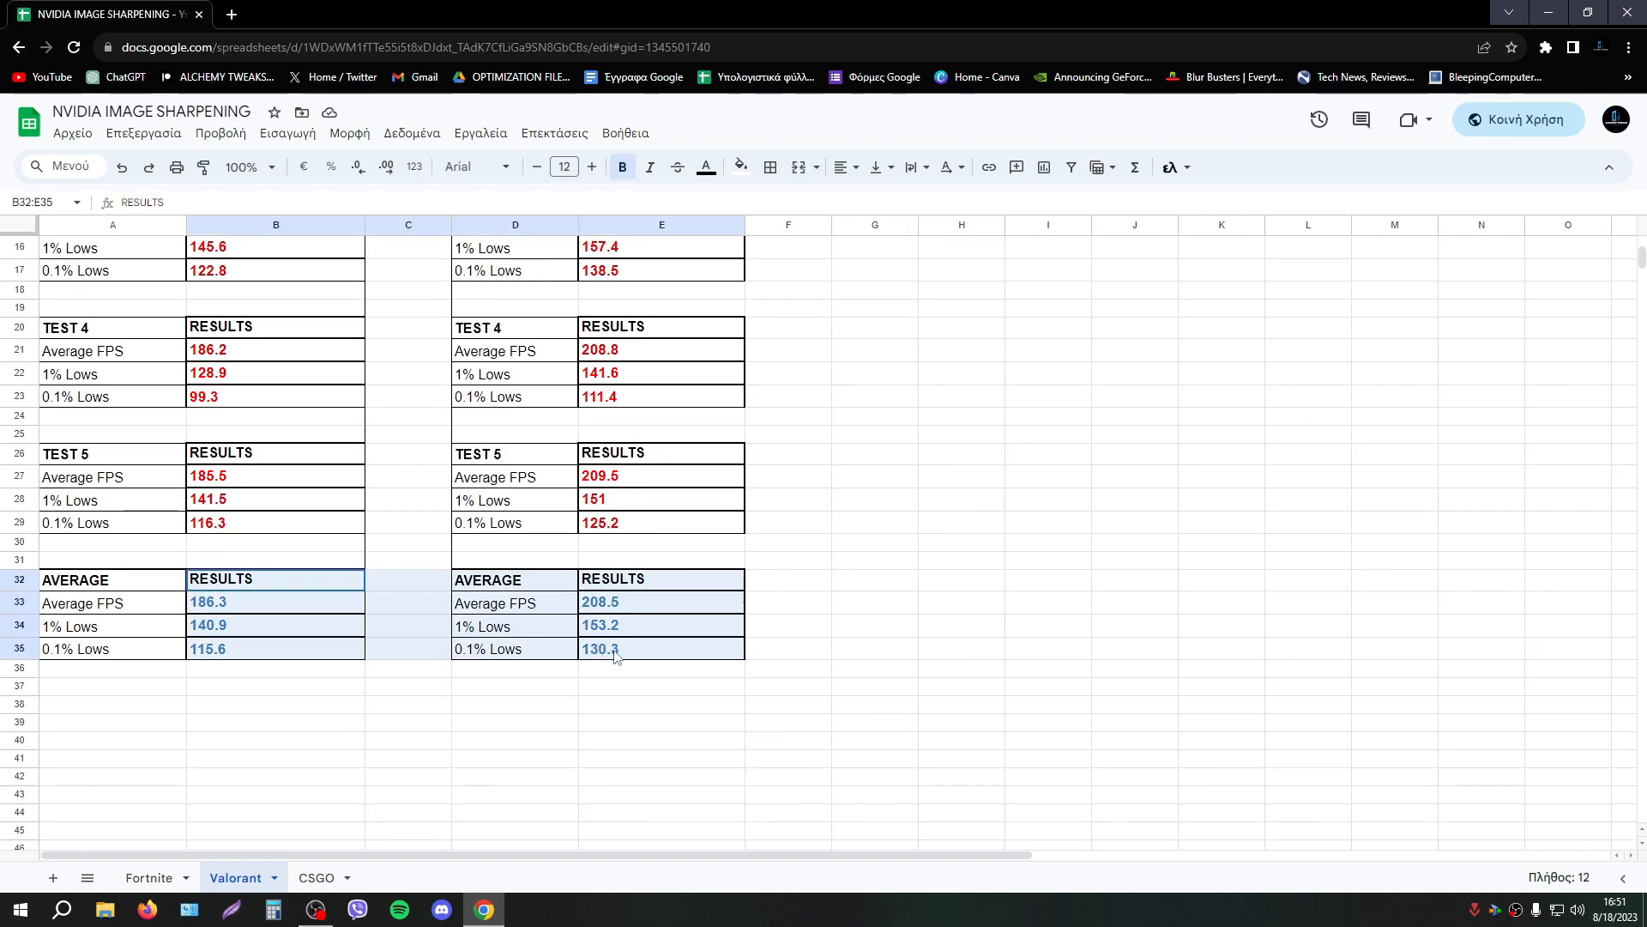
{"action": "left_click", "coordinate": [258, 603]}
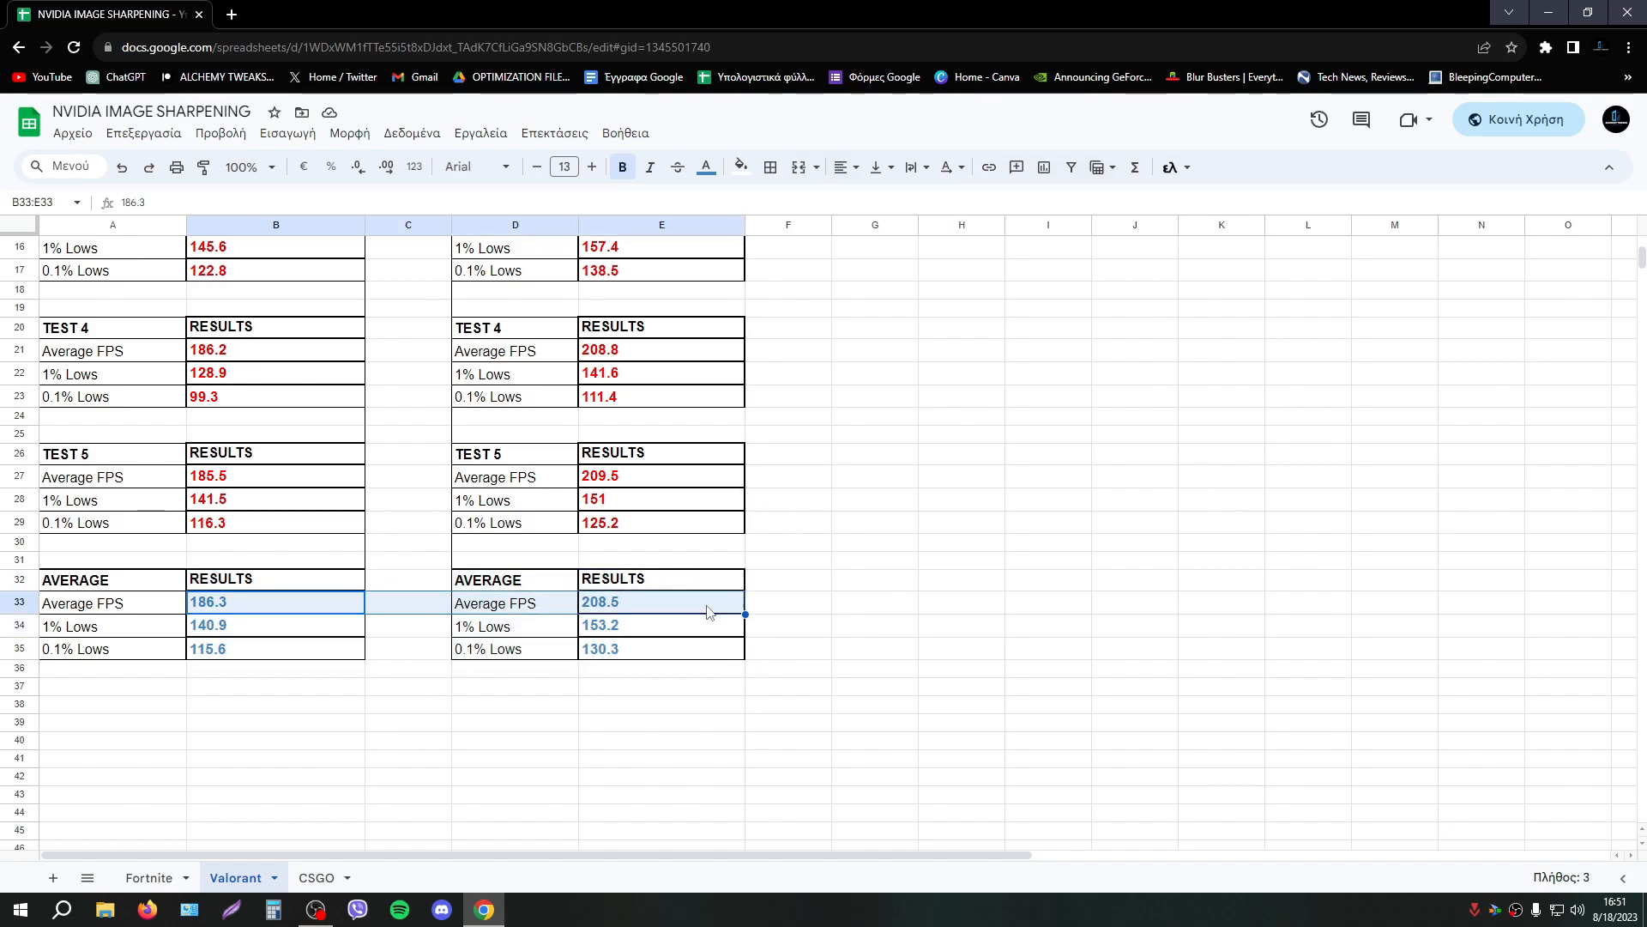
{"action": "mouse_move", "coordinate": [838, 592]}
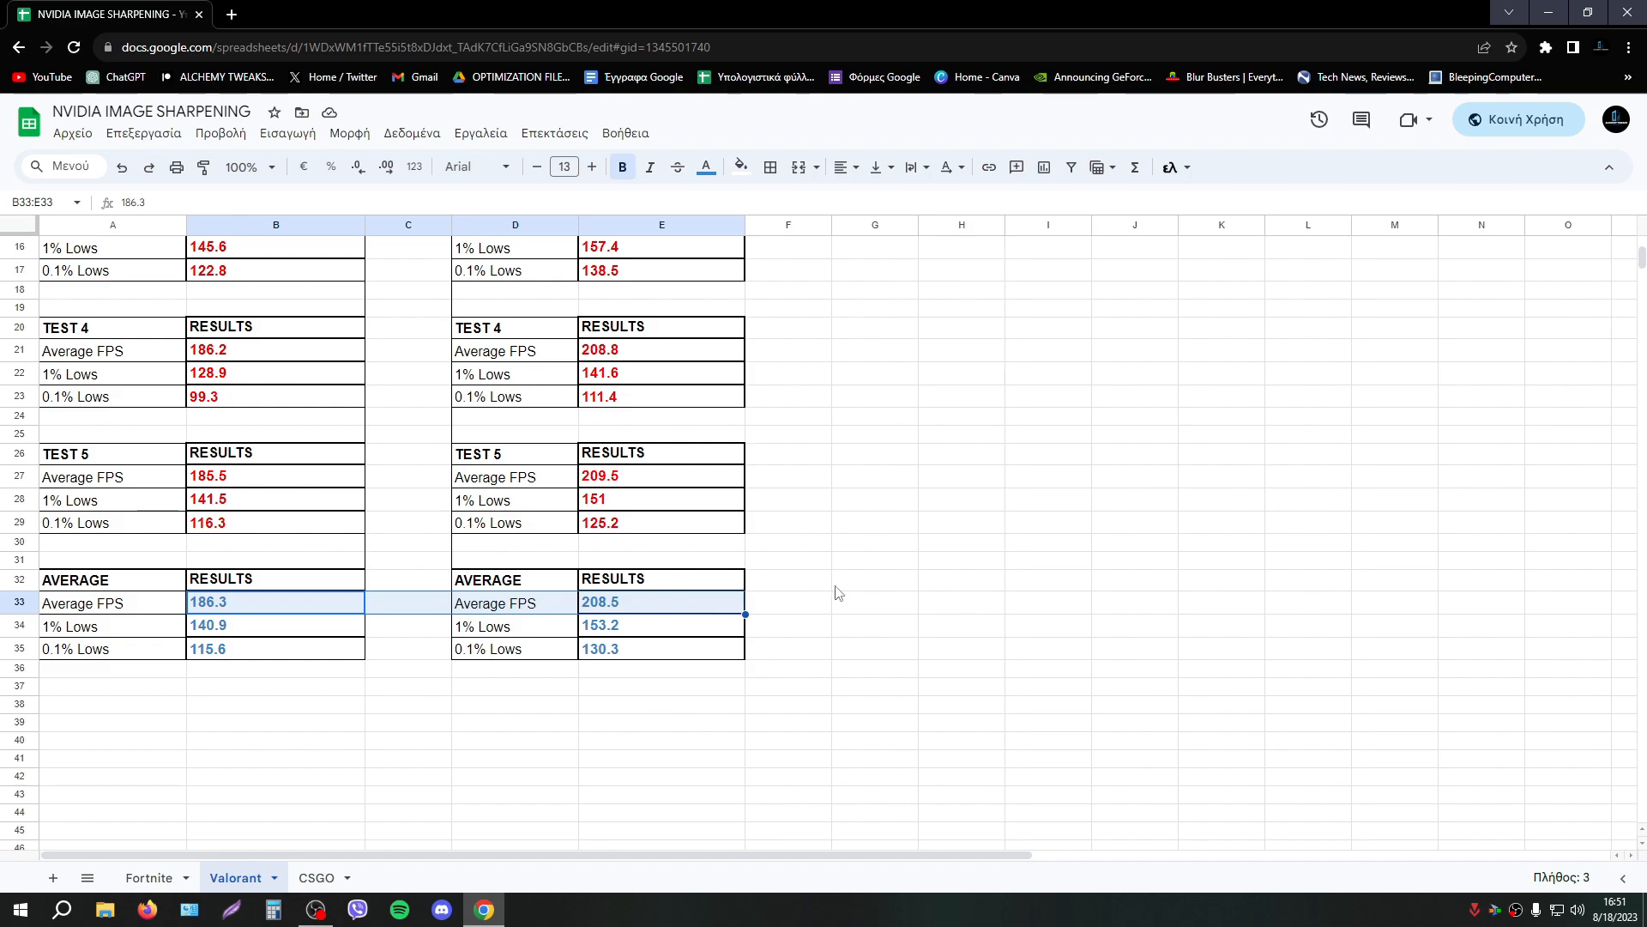
{"action": "left_click", "coordinate": [874, 641]}
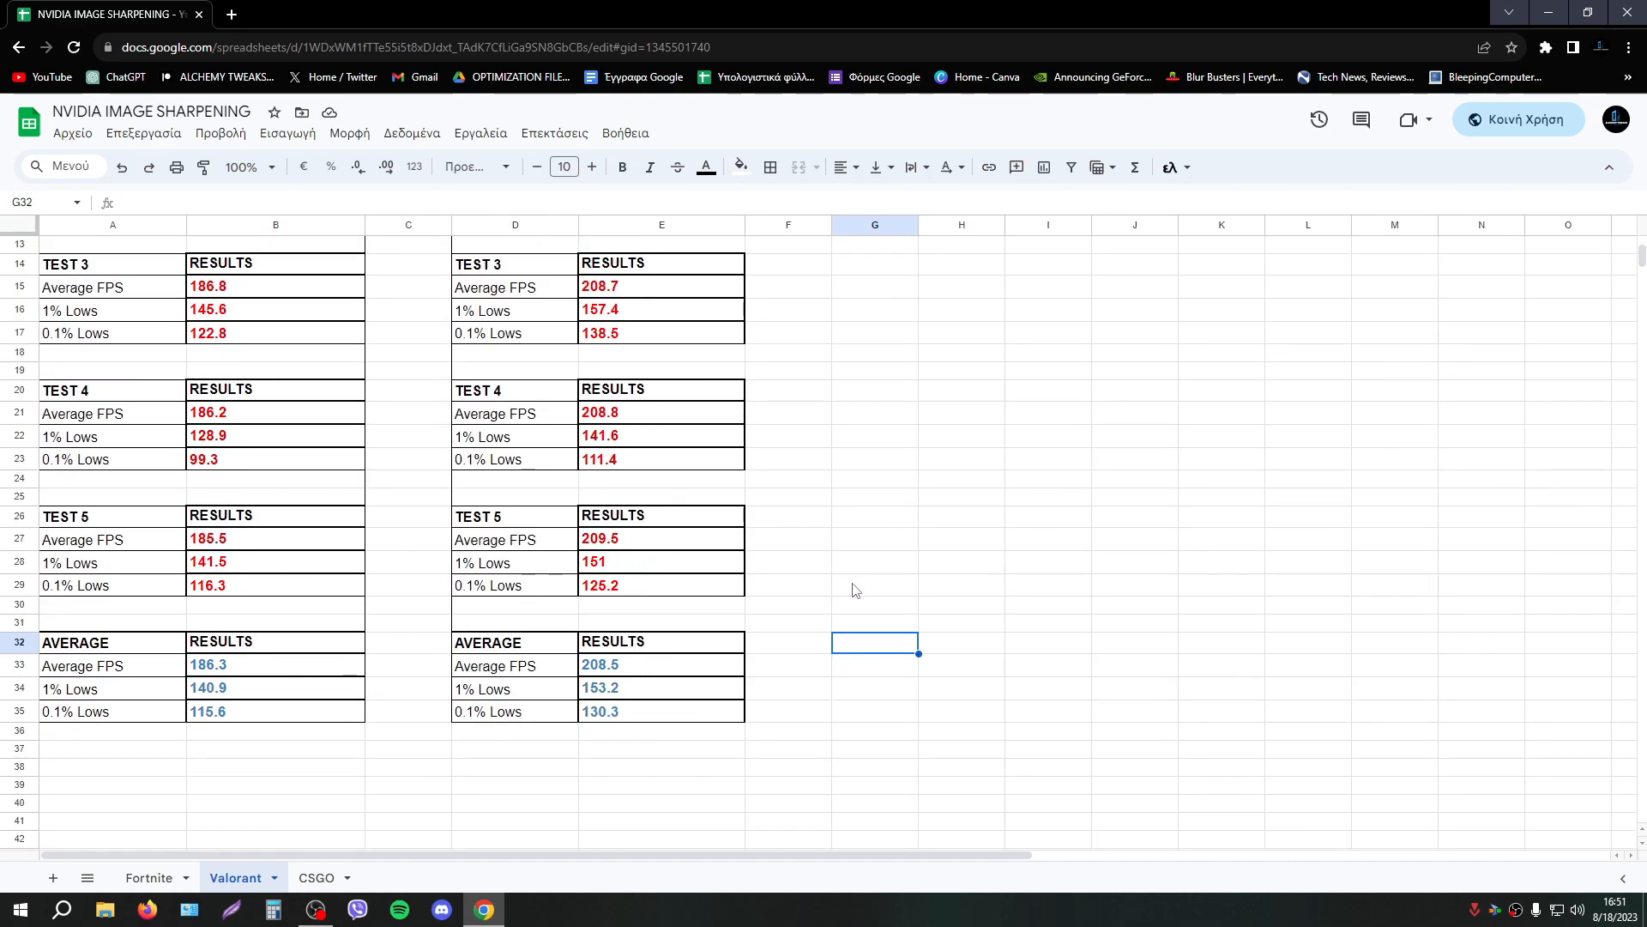
{"action": "mouse_move", "coordinate": [784, 623]}
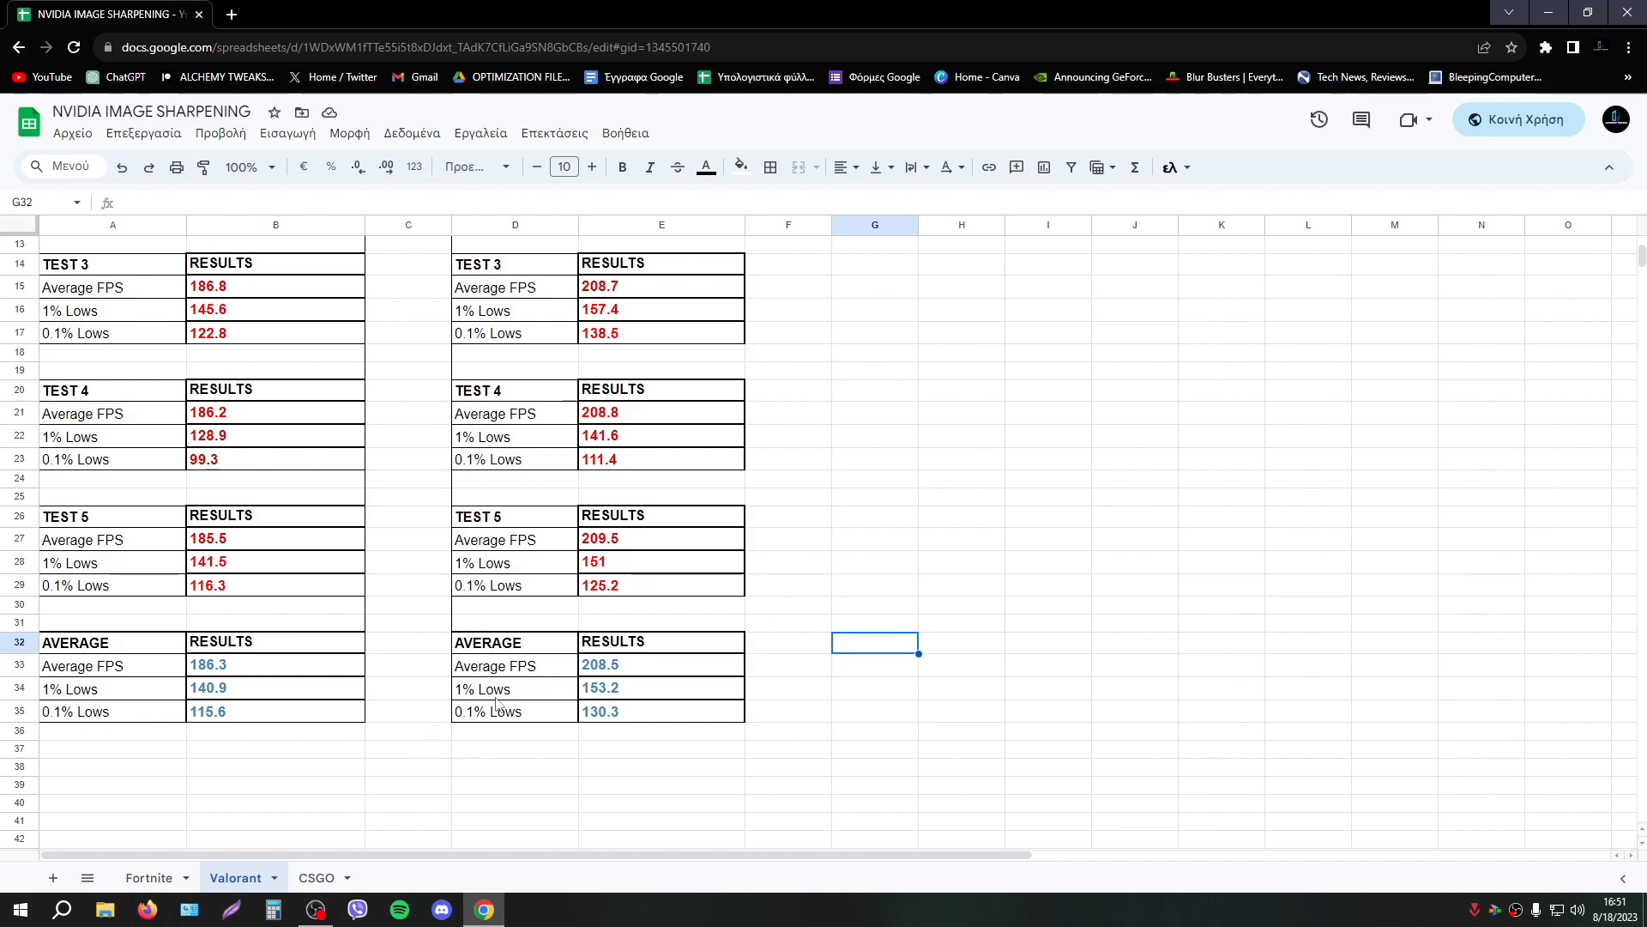
{"action": "left_click_drag", "start_coordinate": [73, 642], "coordinate": [661, 711]}
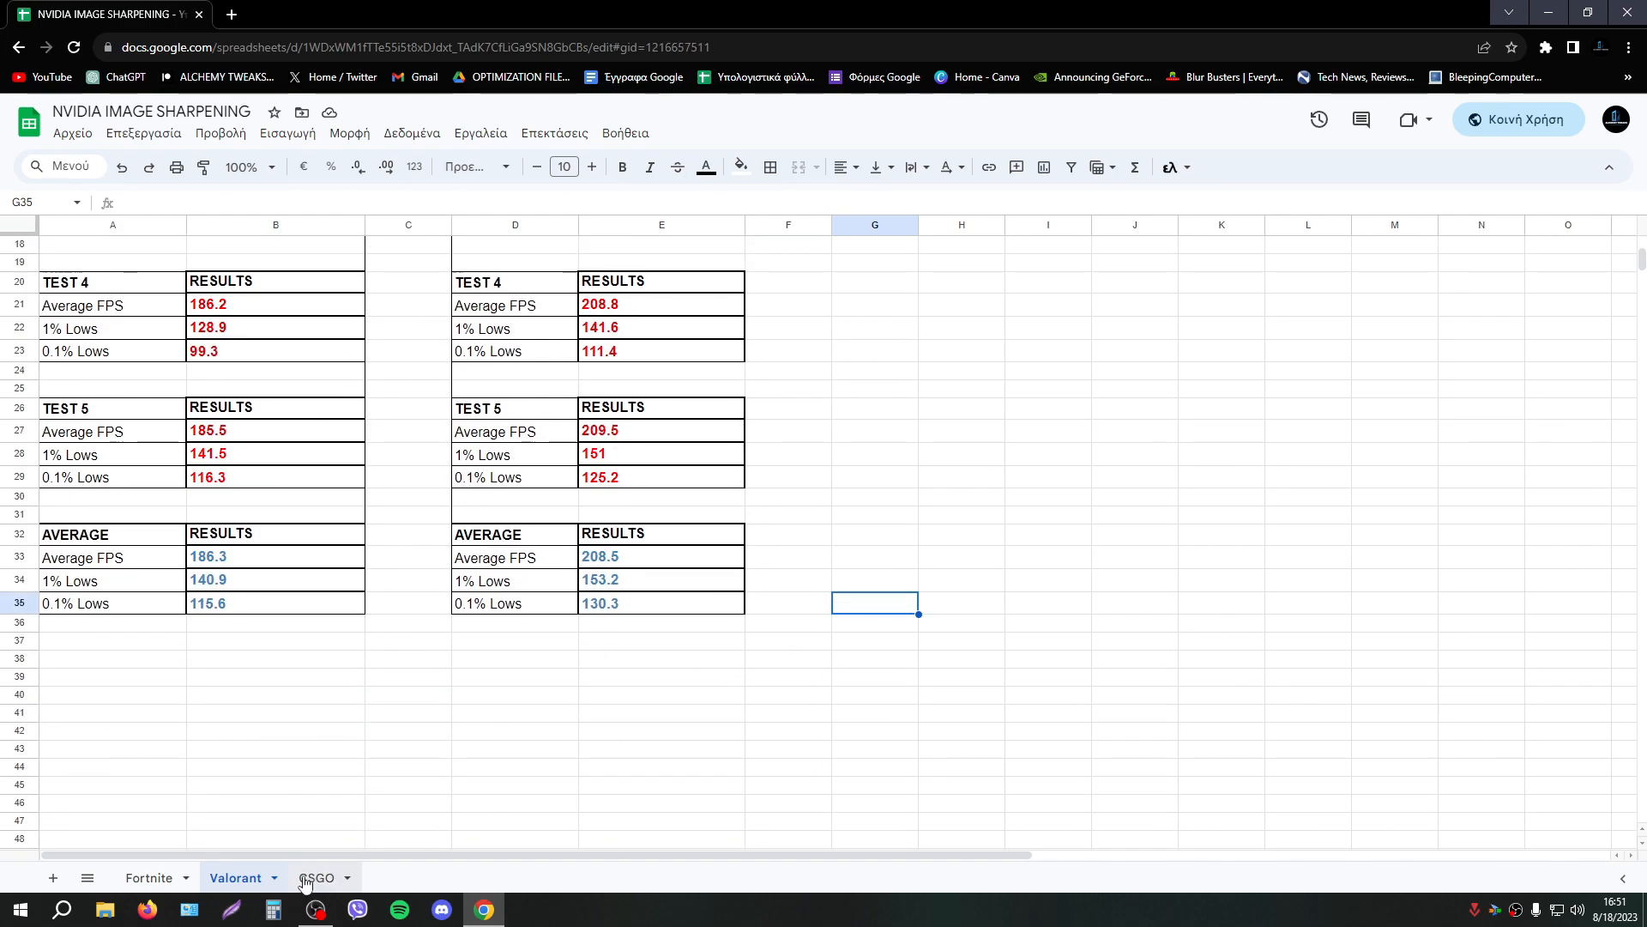
Review the CSGO AVERAGE tables: 108.4 FPS with sharpening versus 106.4 without.
{"action": "left_click", "coordinate": [316, 878]}
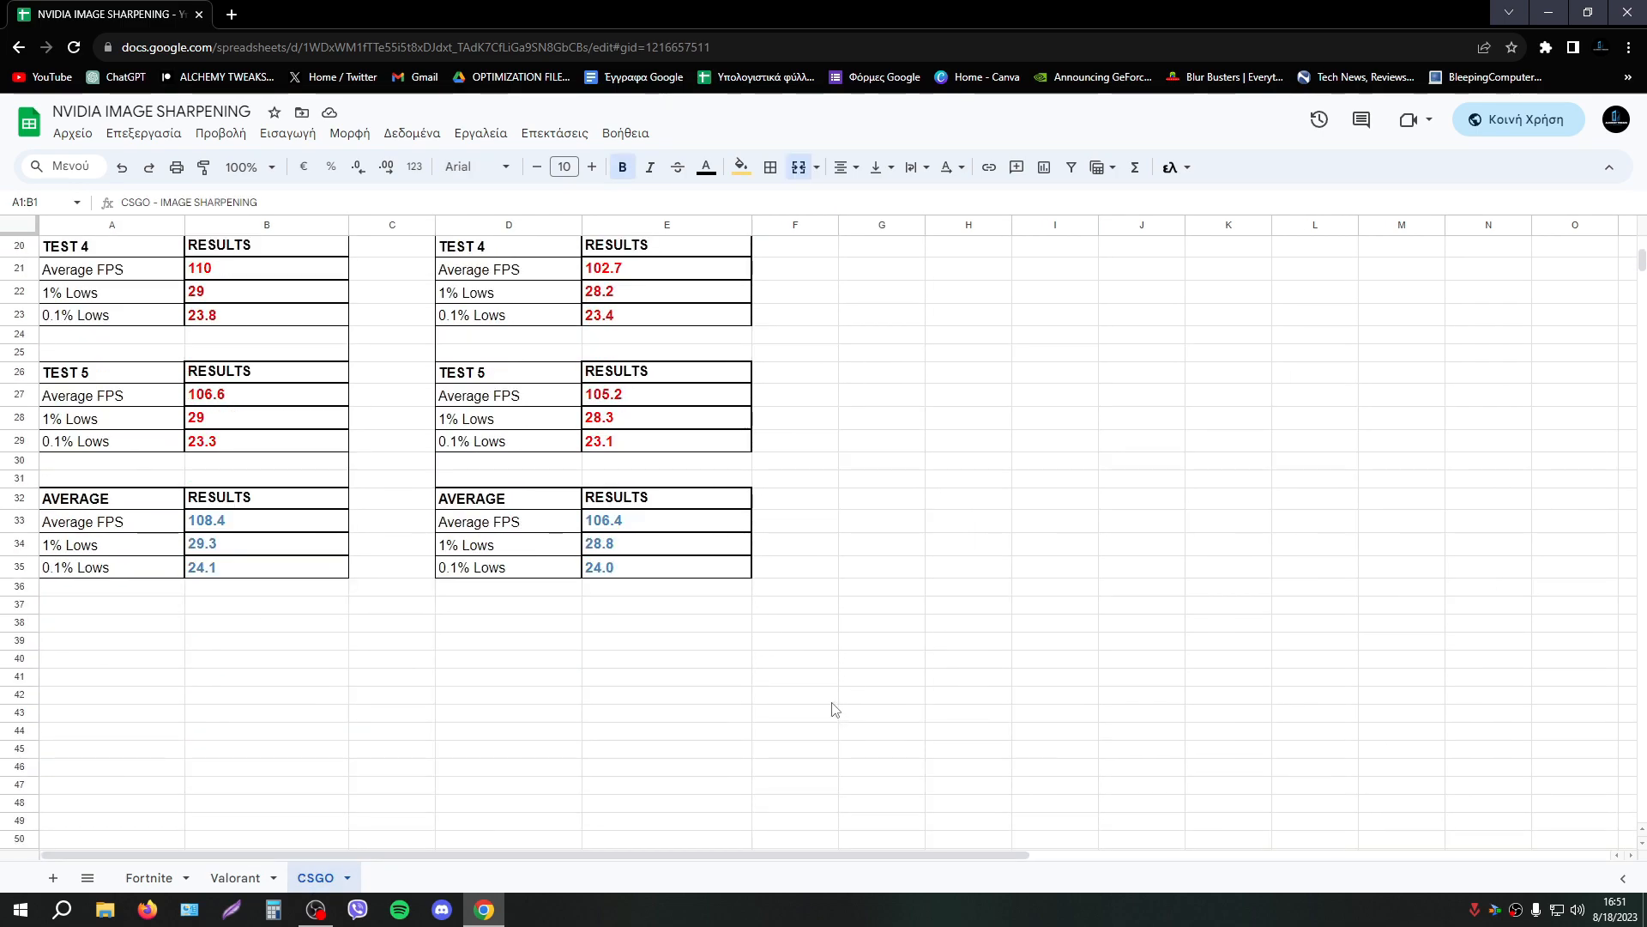
{"action": "scroll", "scroll_direction": "up", "scroll_amount": 3}
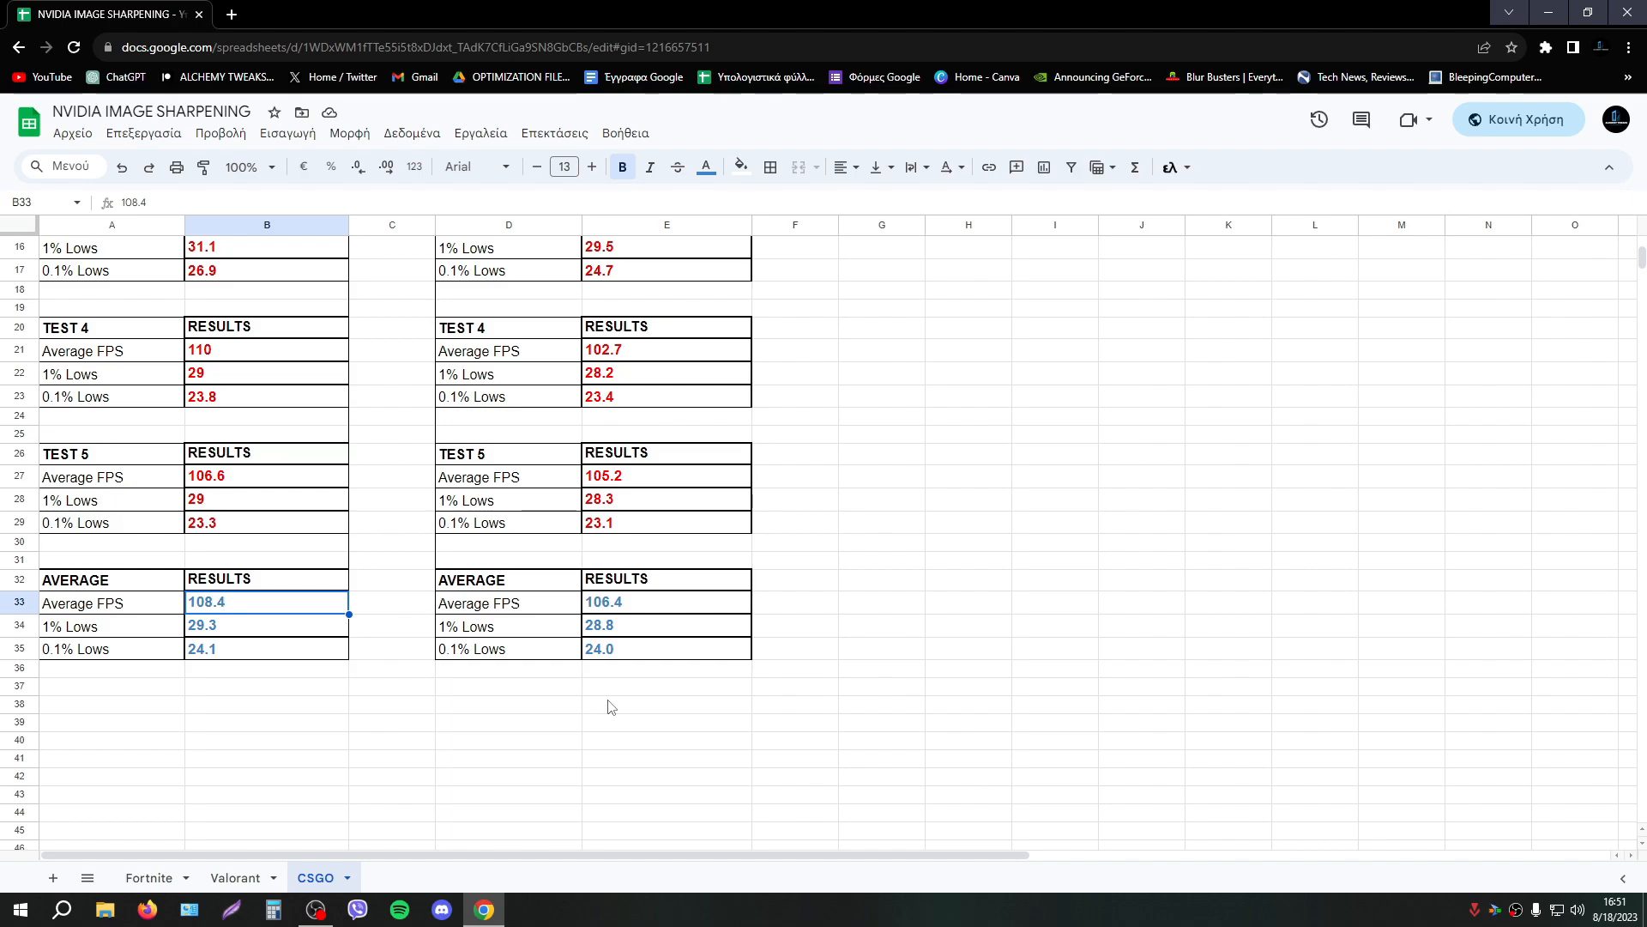
{"action": "left_click", "coordinate": [508, 686]}
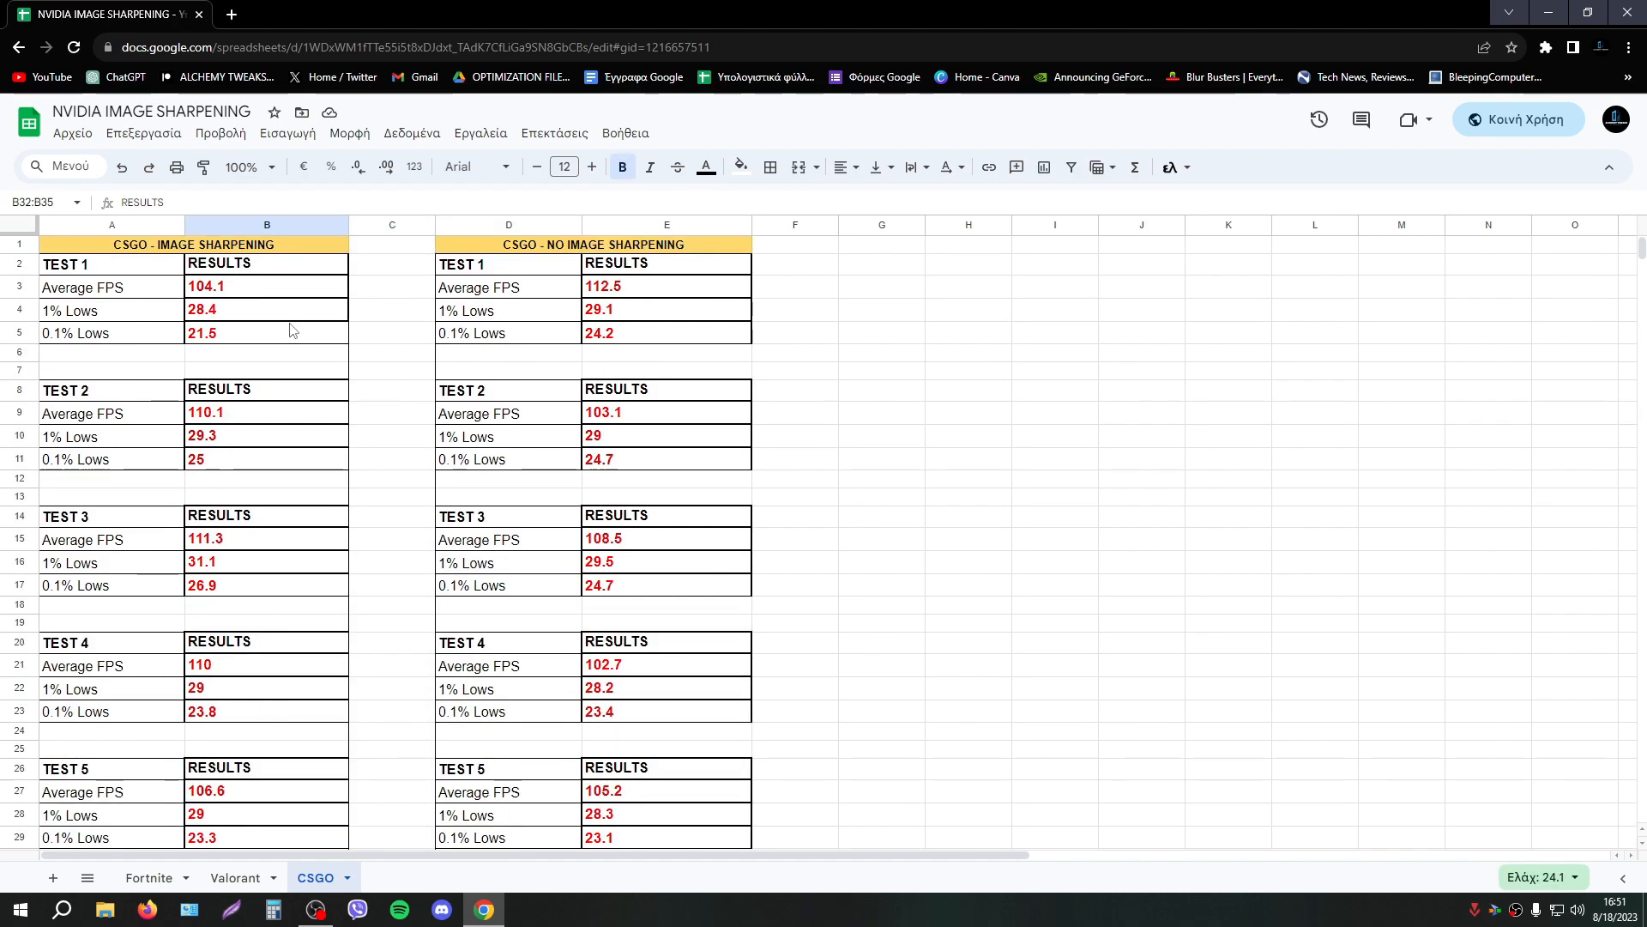
{"action": "scroll", "scroll_direction": "down", "scroll_amount": 3}
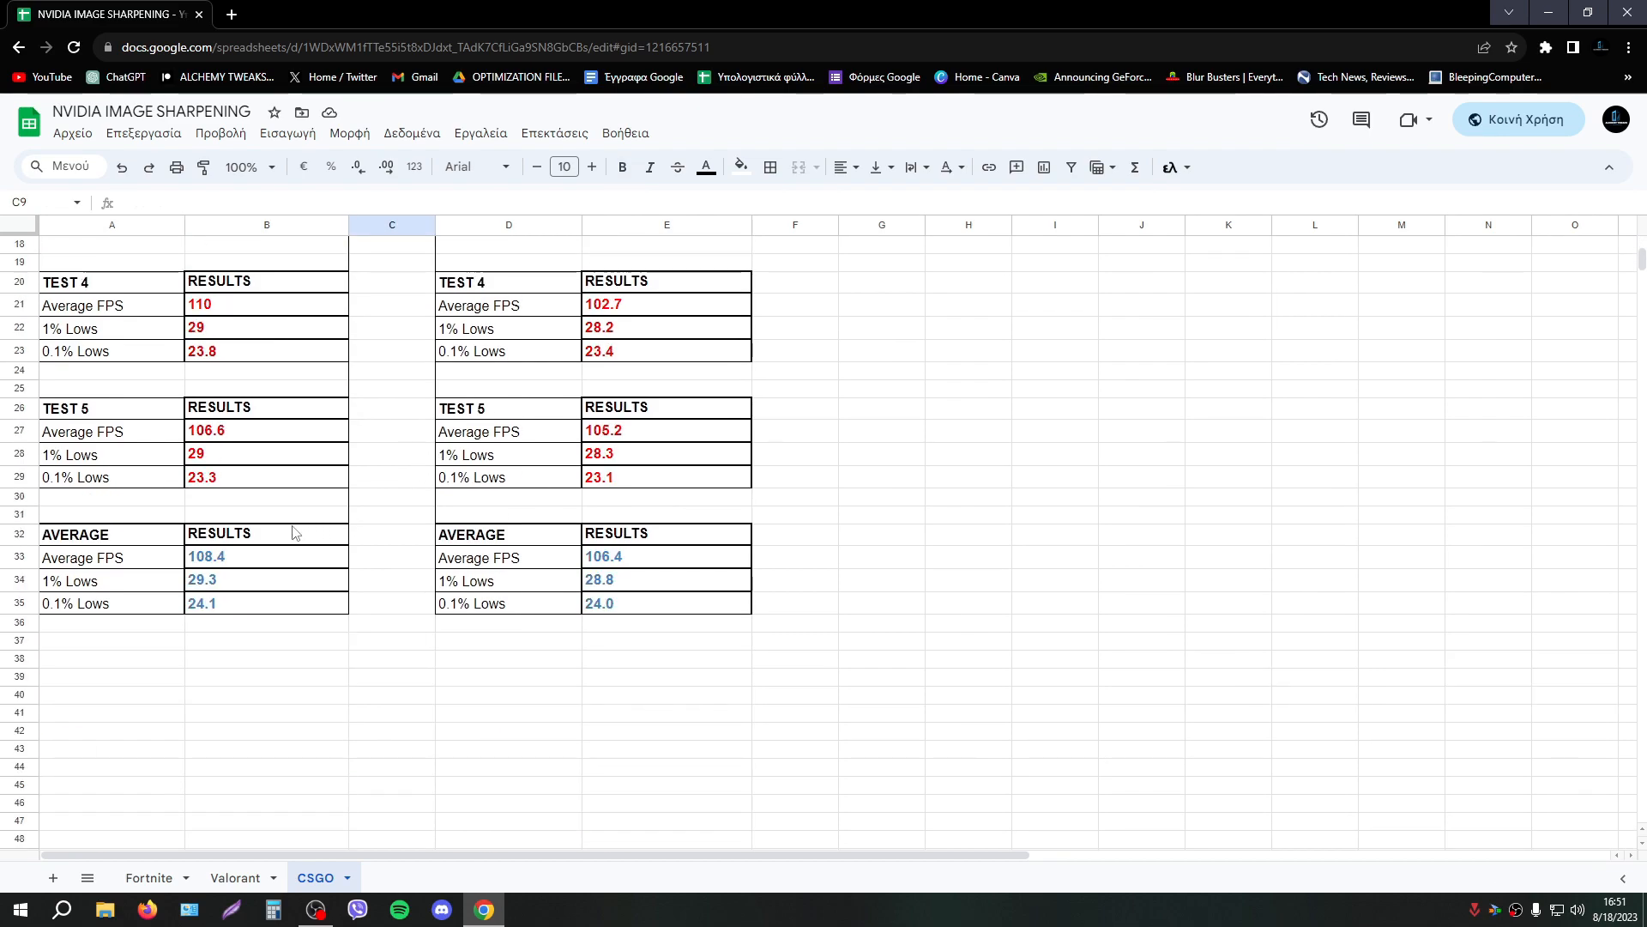
{"action": "left_click", "coordinate": [508, 695]}
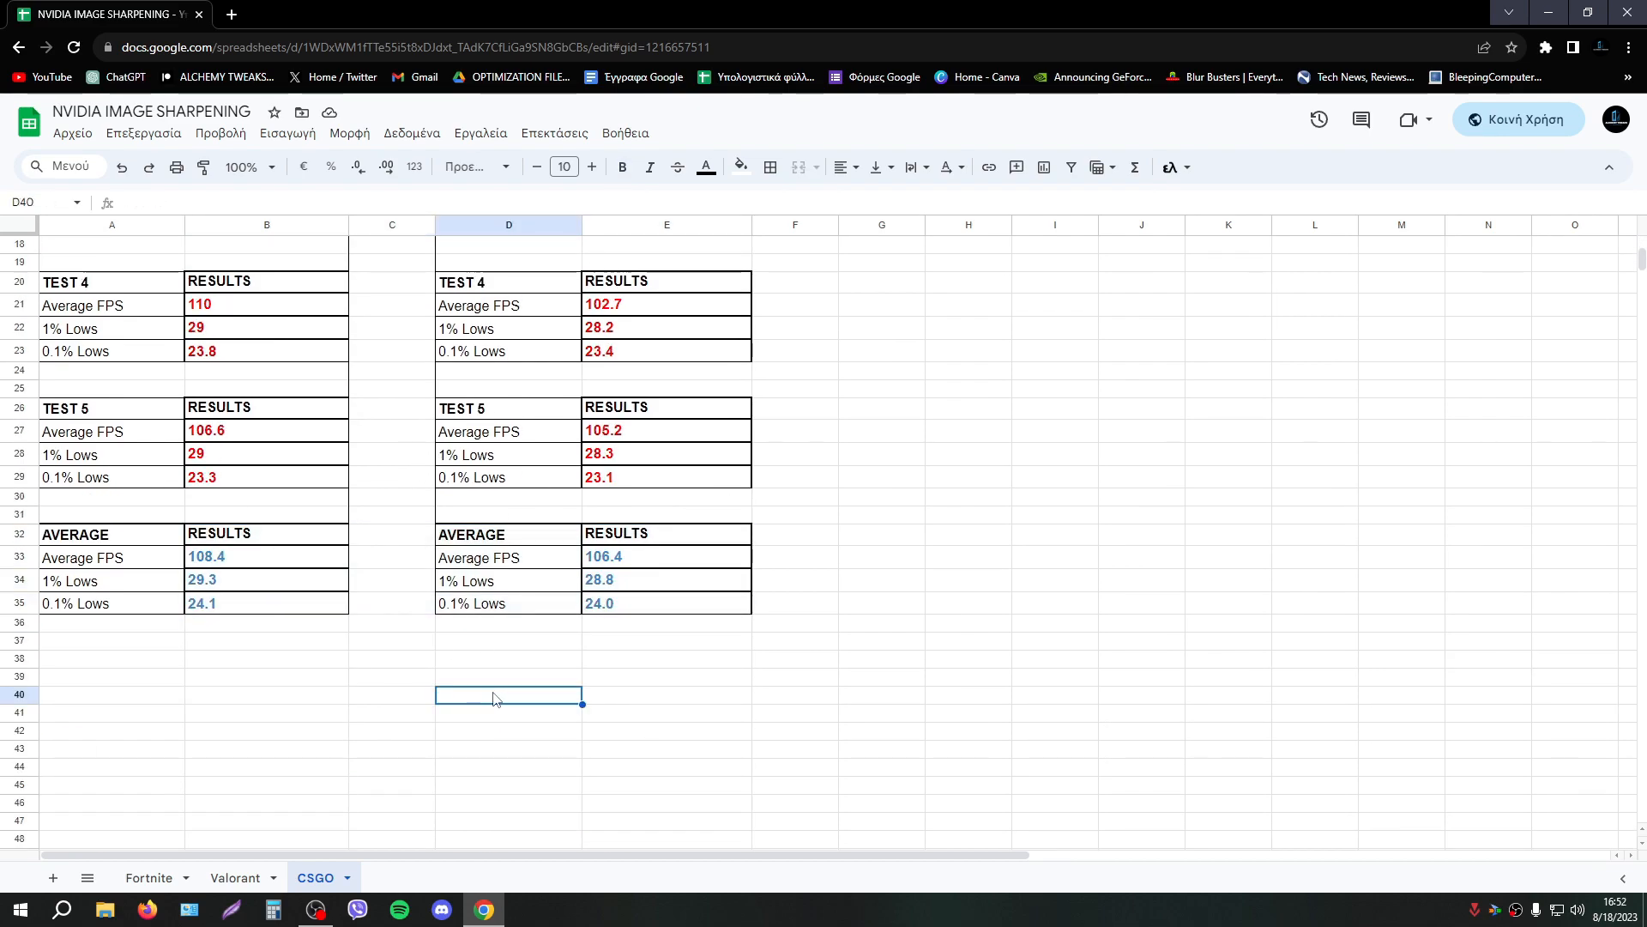
{"action": "mouse_move", "coordinate": [652, 655]}
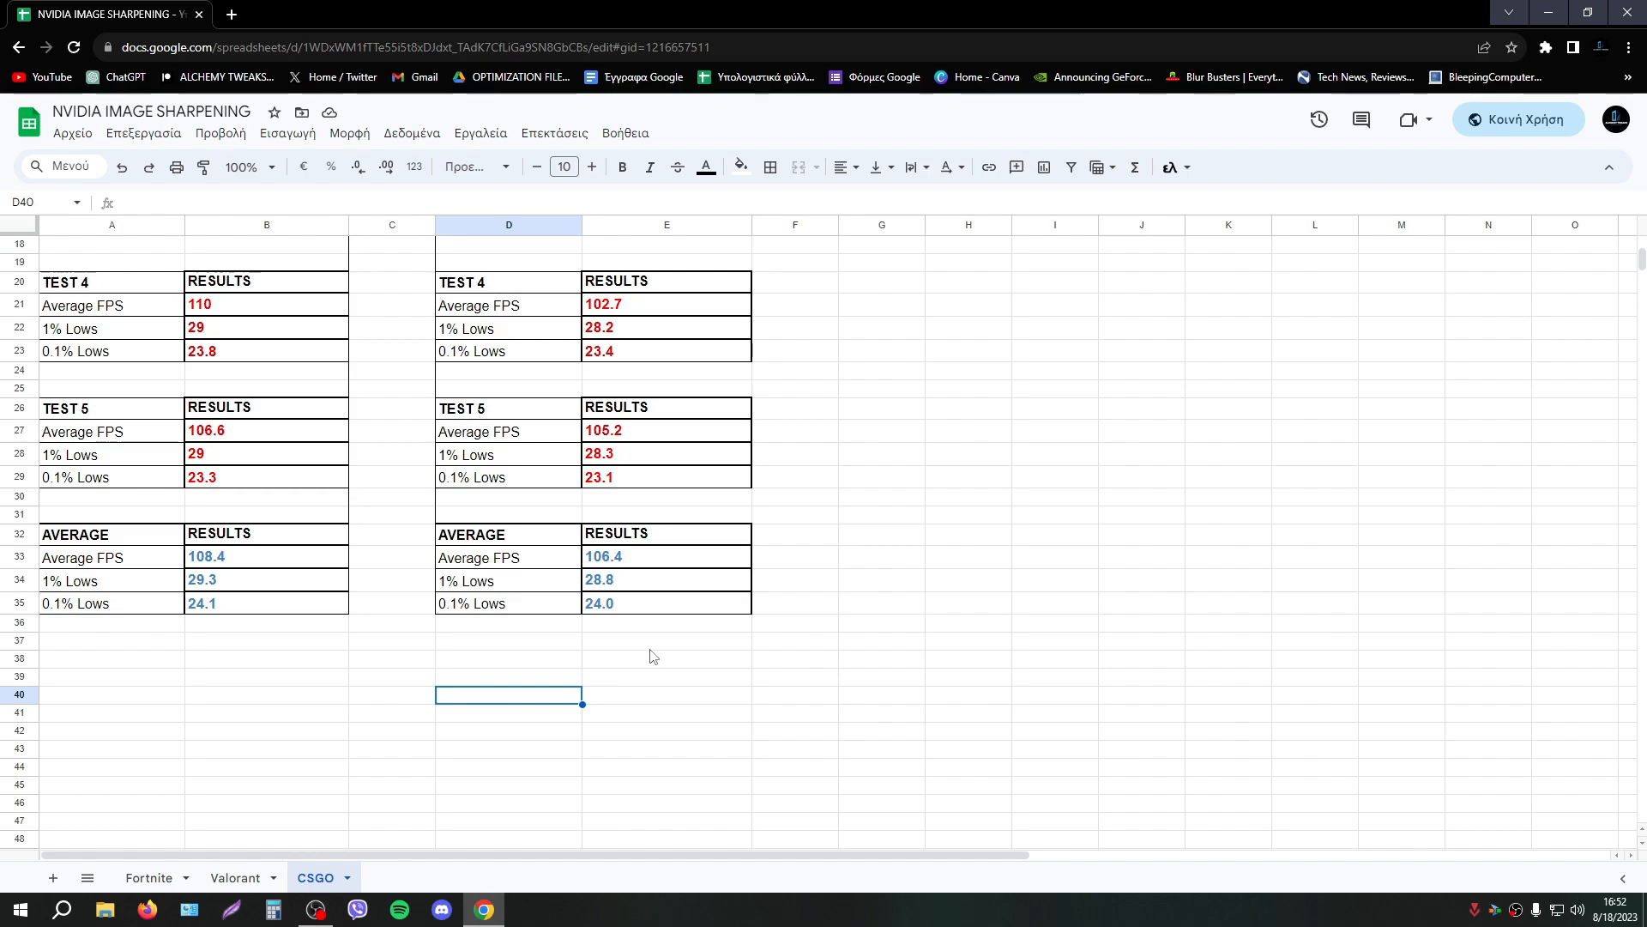
{"action": "left_click", "coordinate": [666, 642]}
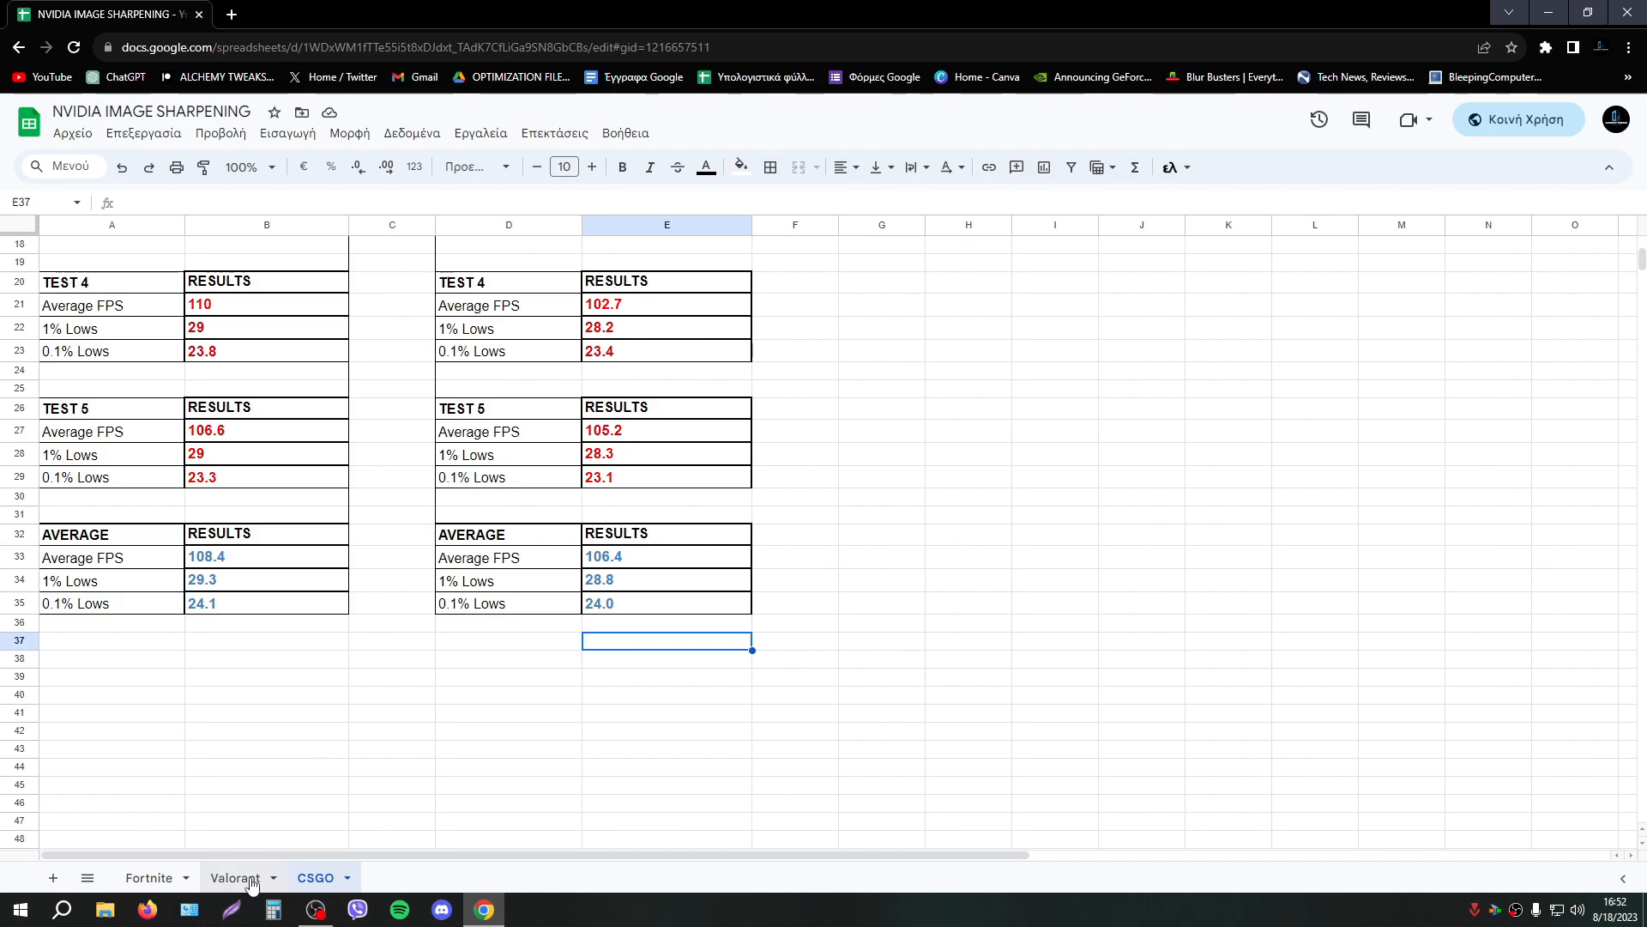
{"action": "left_click", "coordinate": [233, 877]}
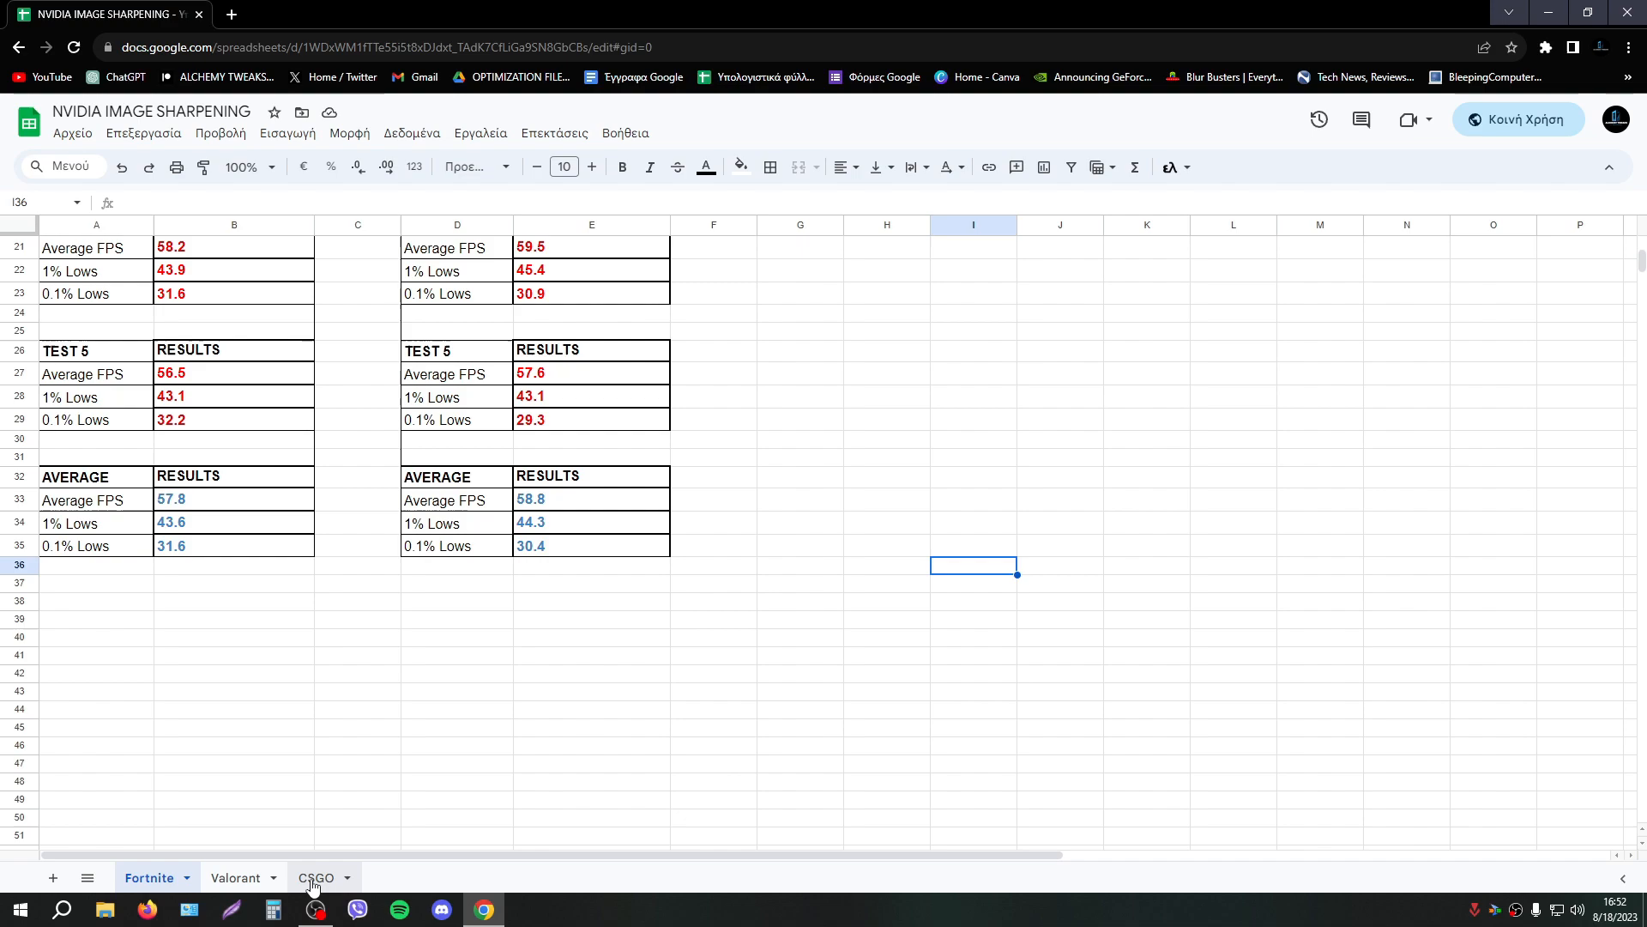
{"action": "left_click", "coordinate": [316, 878]}
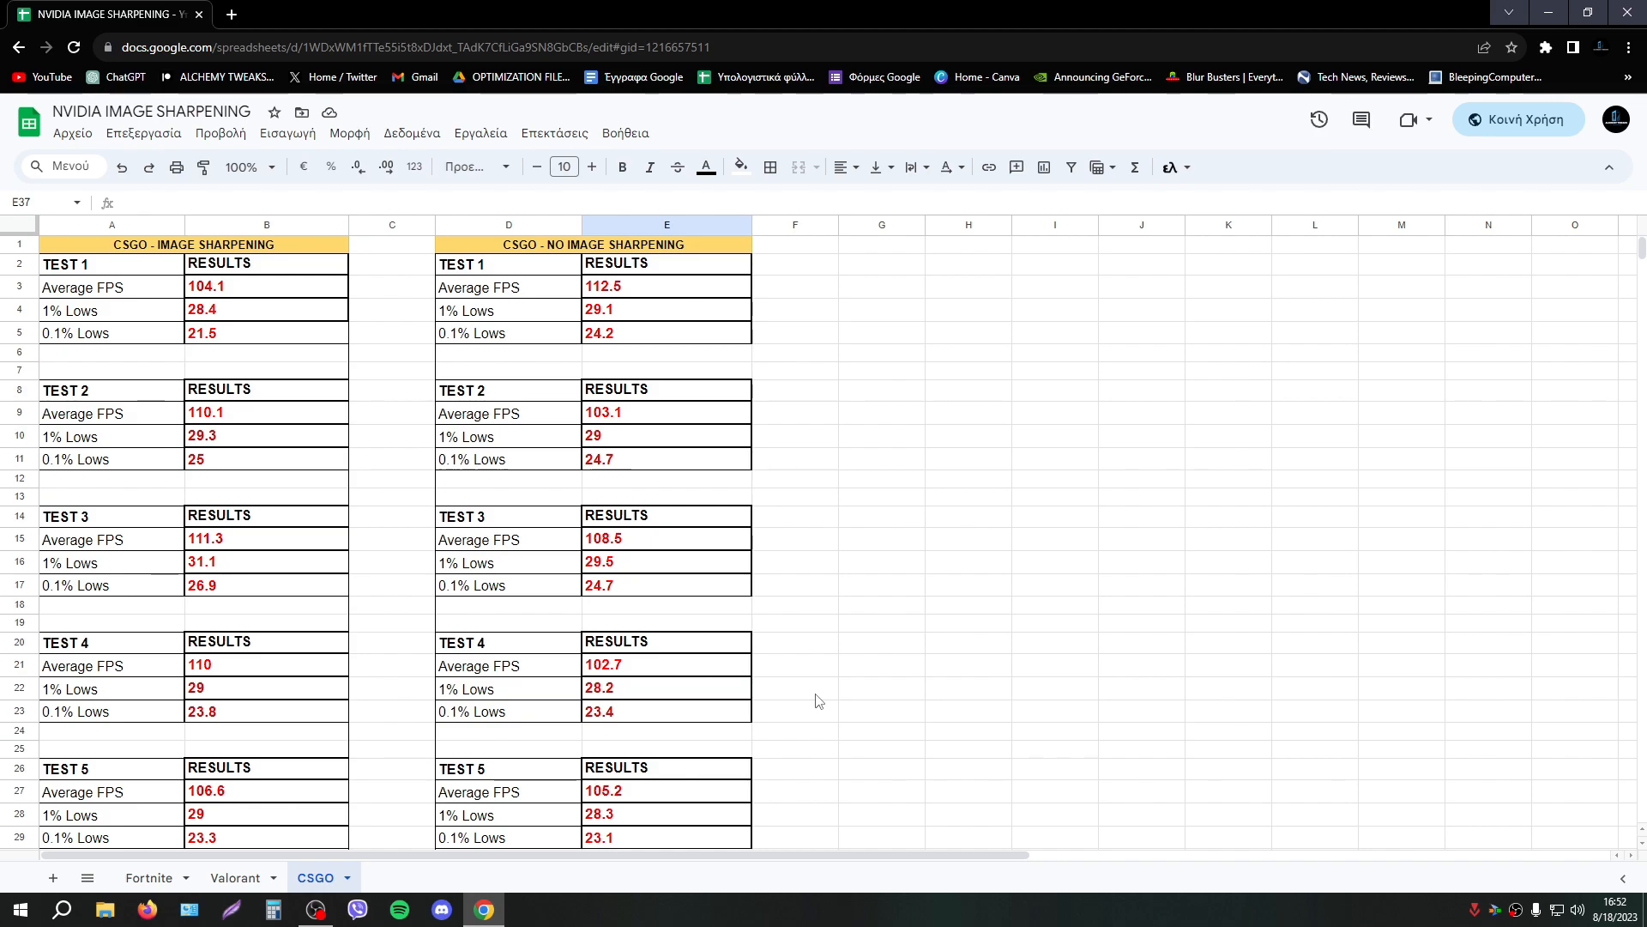
{"action": "mouse_move", "coordinate": [806, 693]}
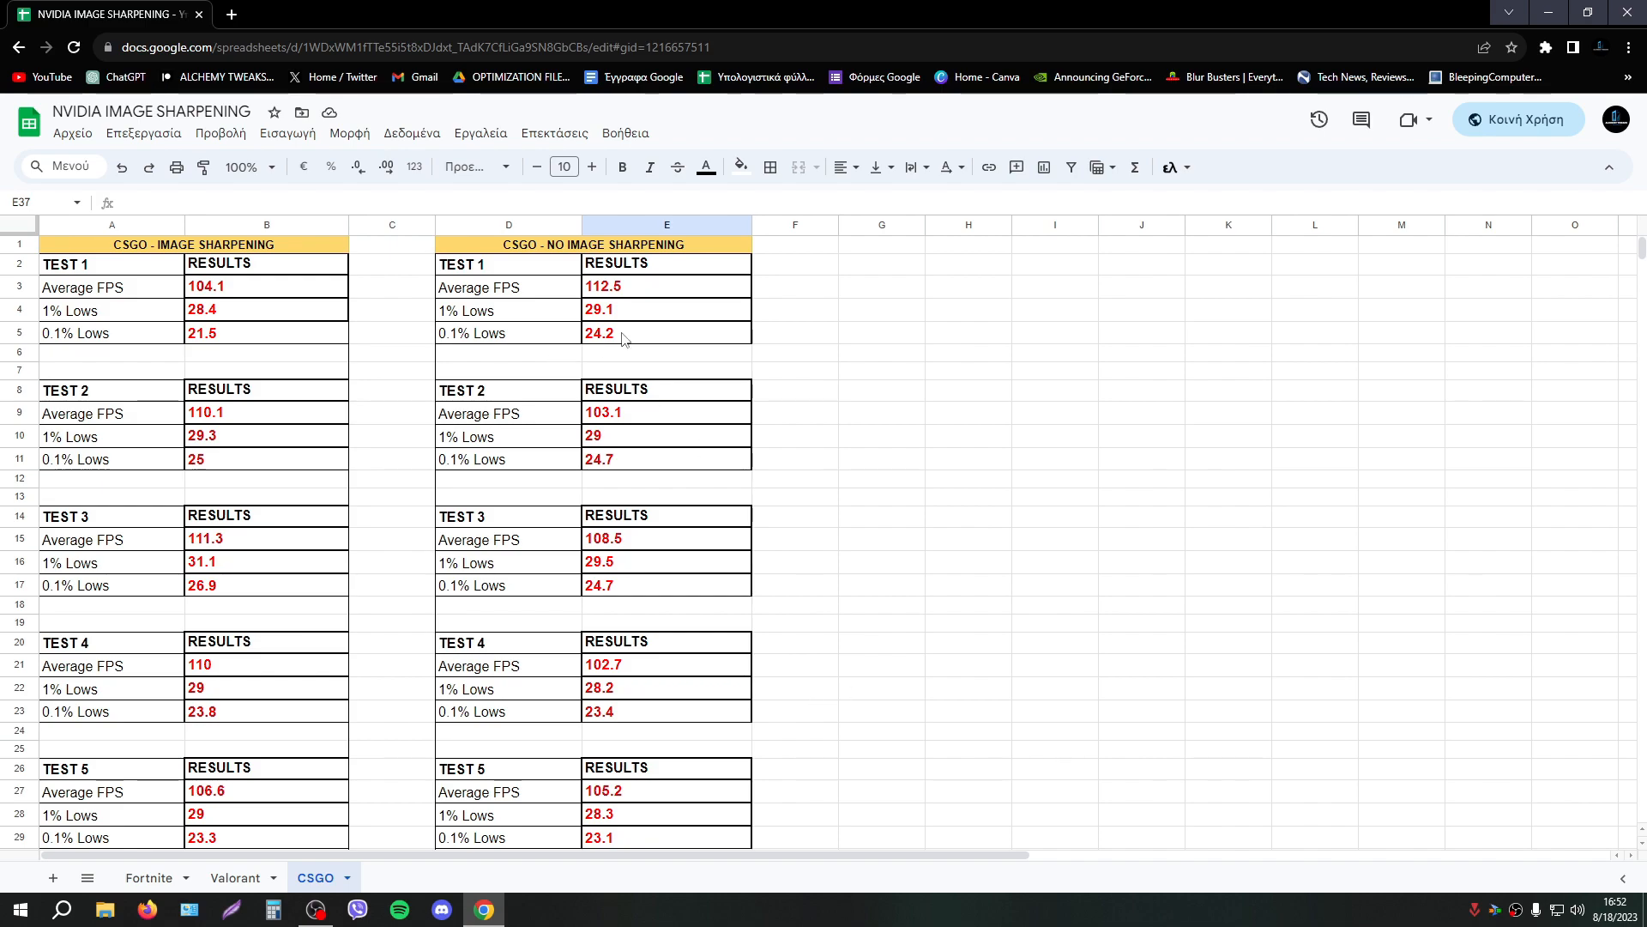
{"action": "scroll", "scroll_direction": "down", "scroll_amount": 3}
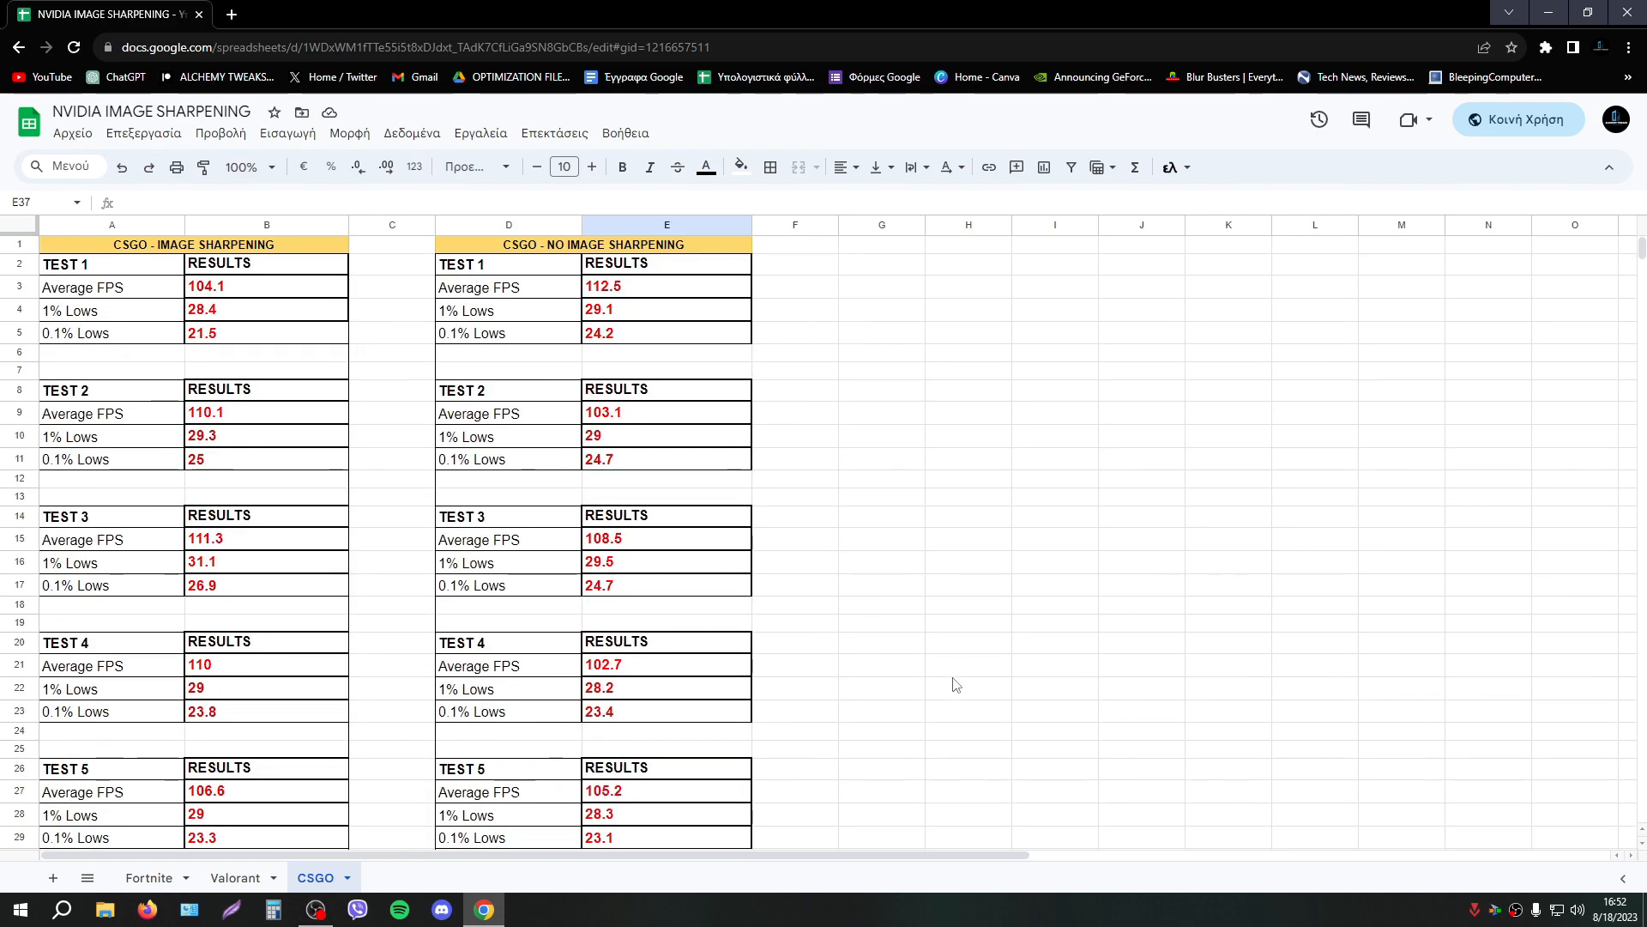
{"action": "mouse_move", "coordinate": [1029, 663]}
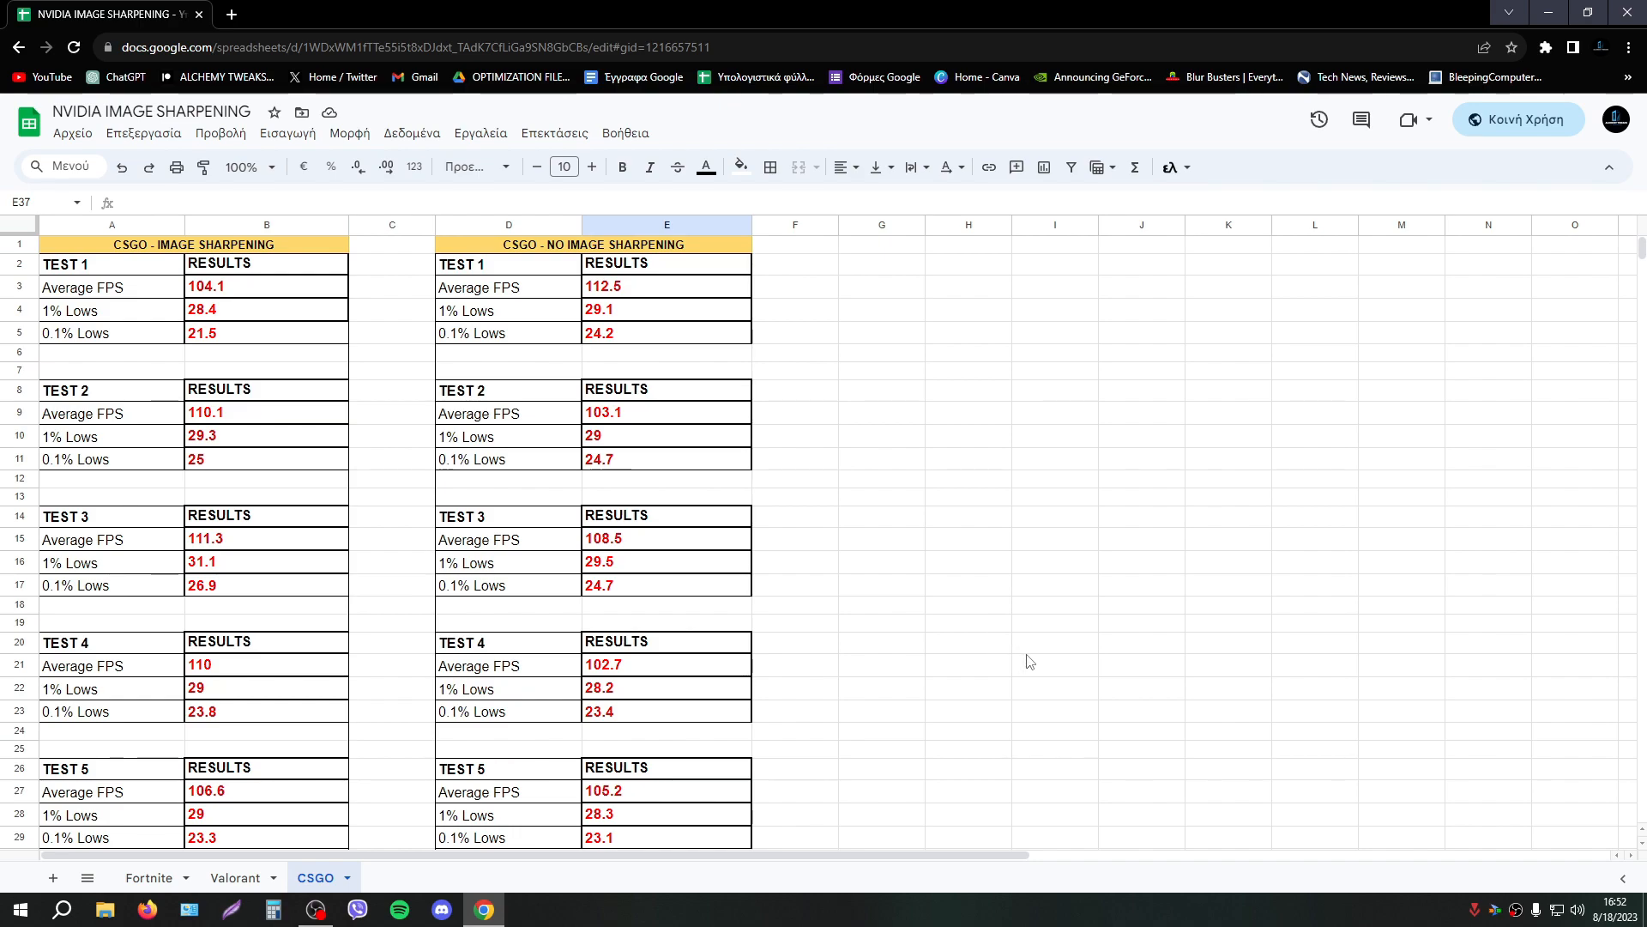
{"action": "mouse_move", "coordinate": [1019, 656]}
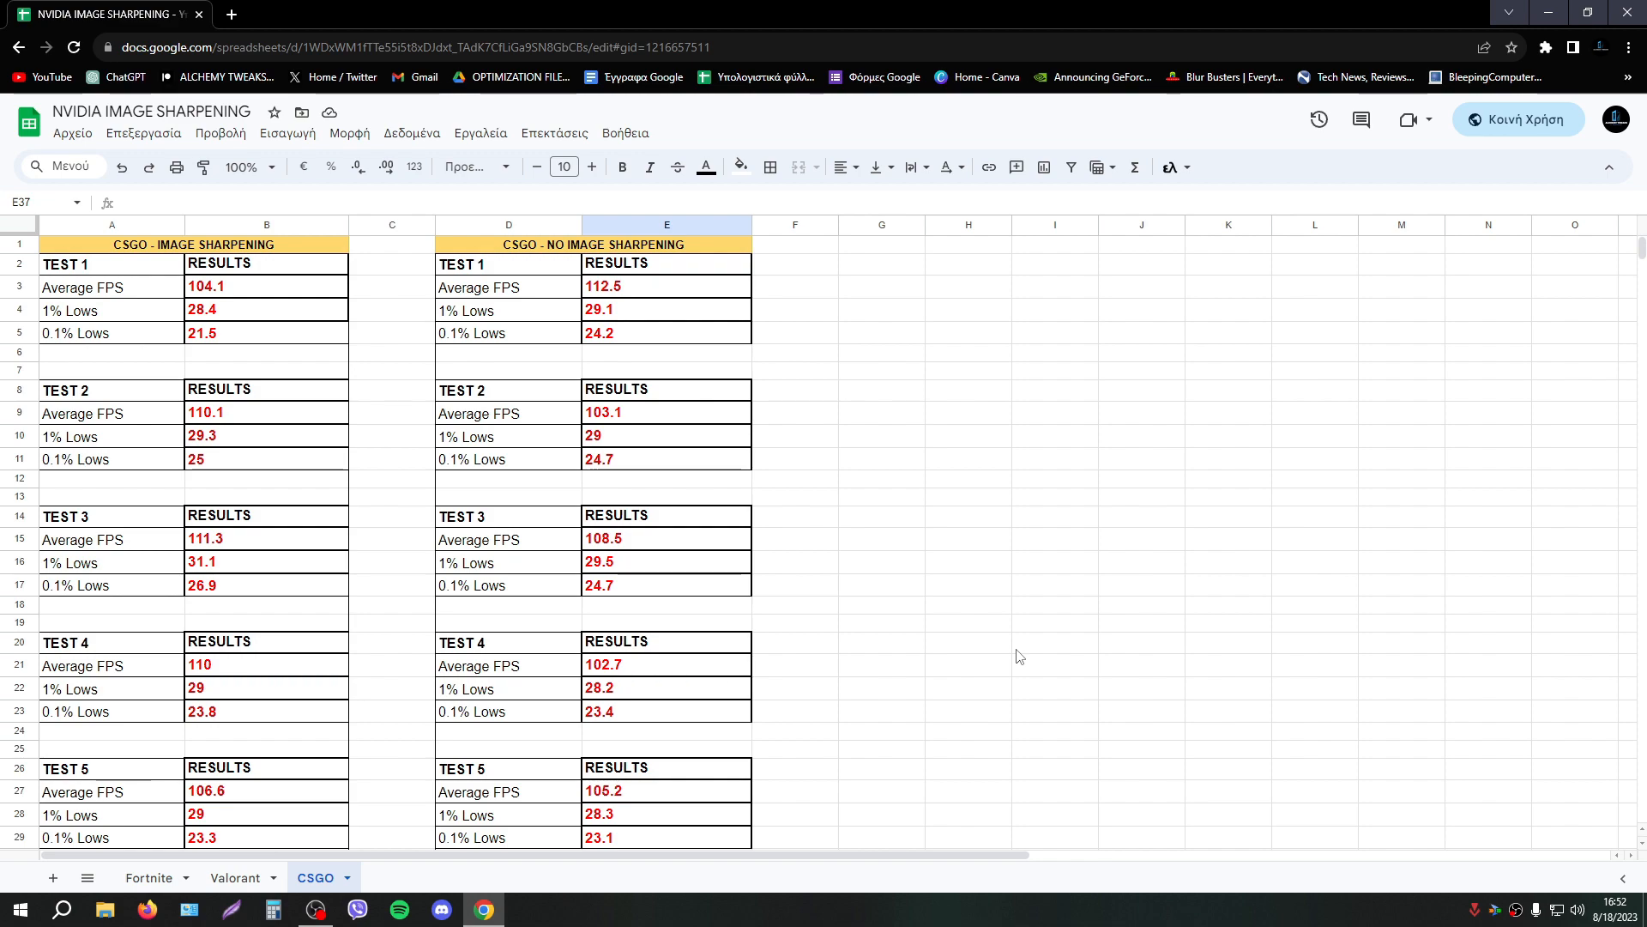
{"action": "mouse_move", "coordinate": [1055, 659]}
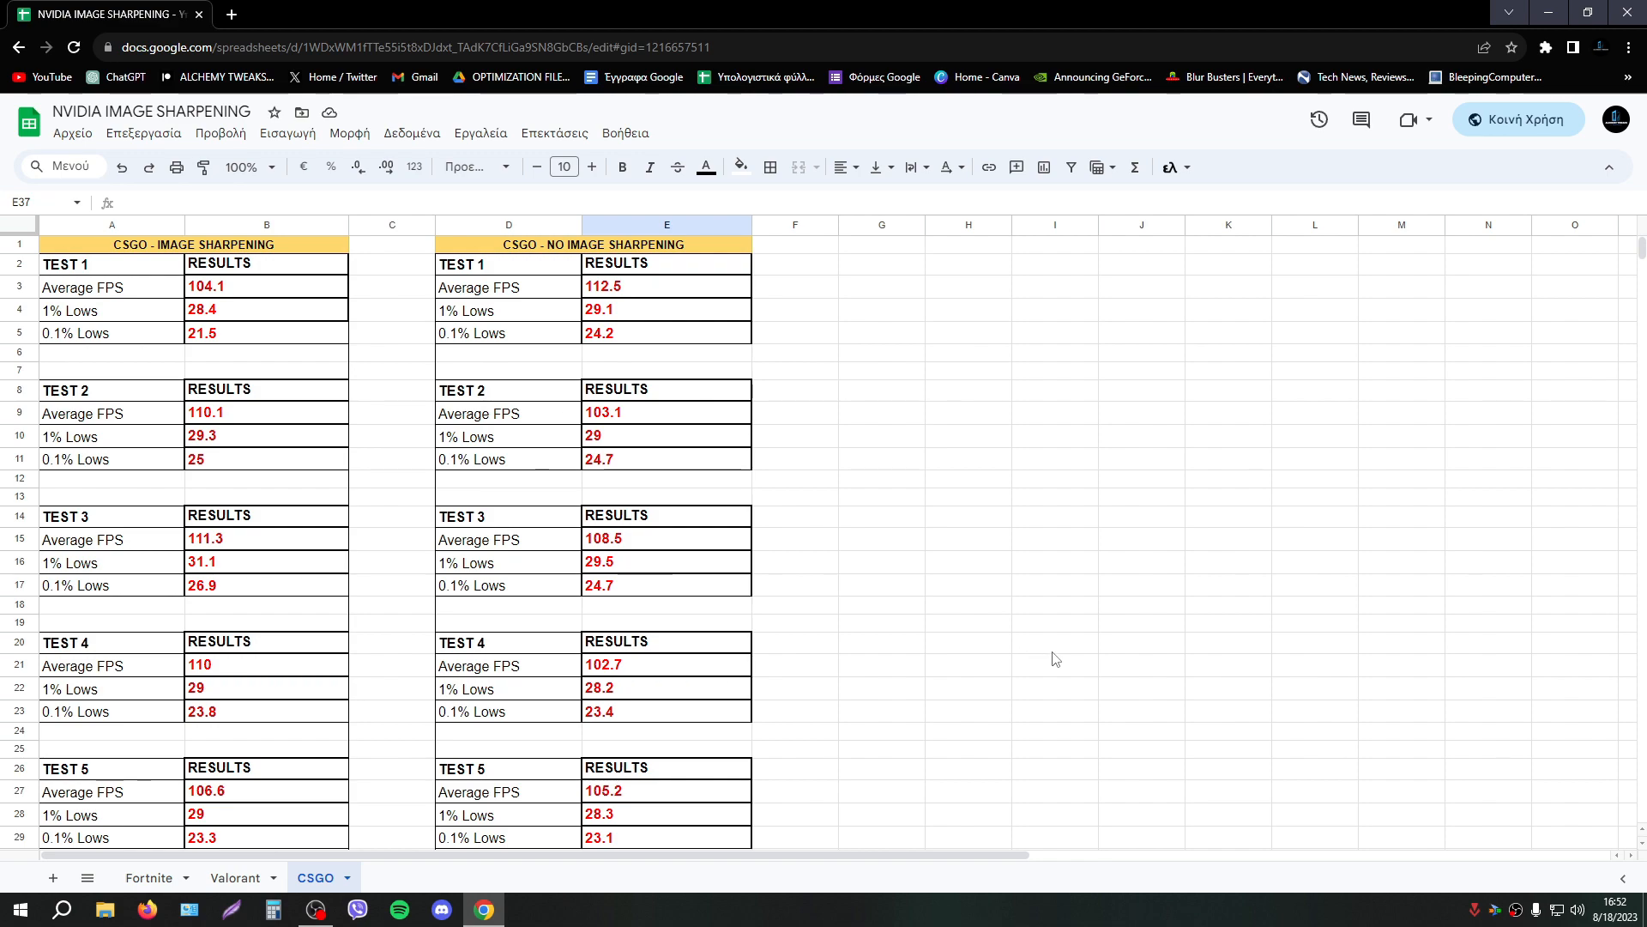